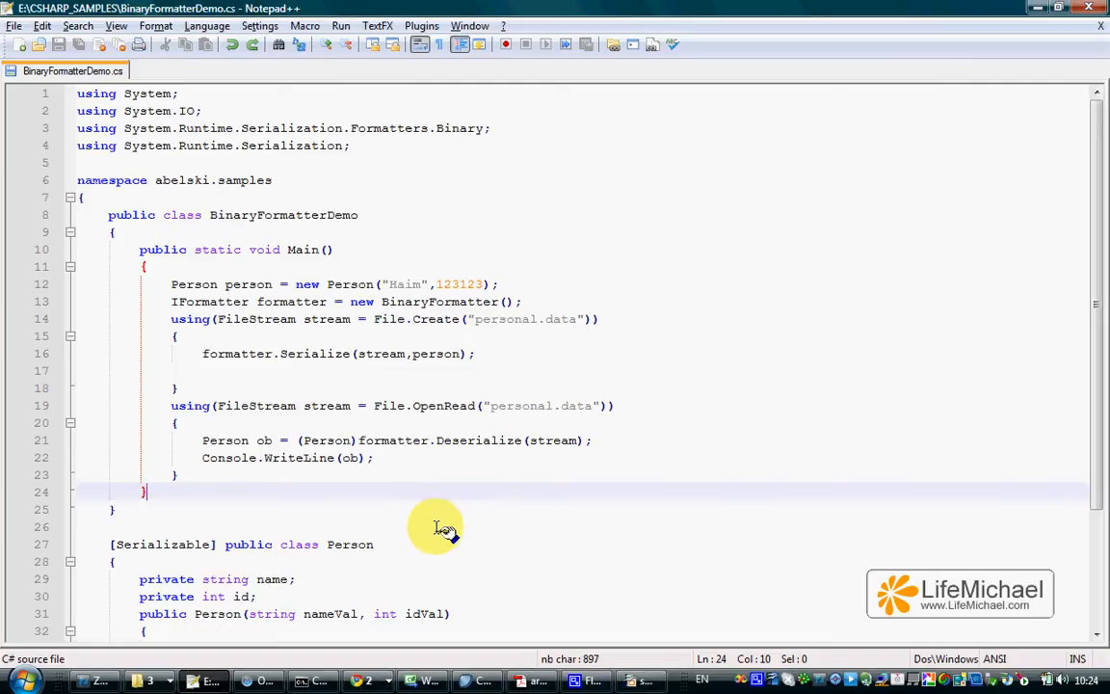
mouse_move(453, 540)
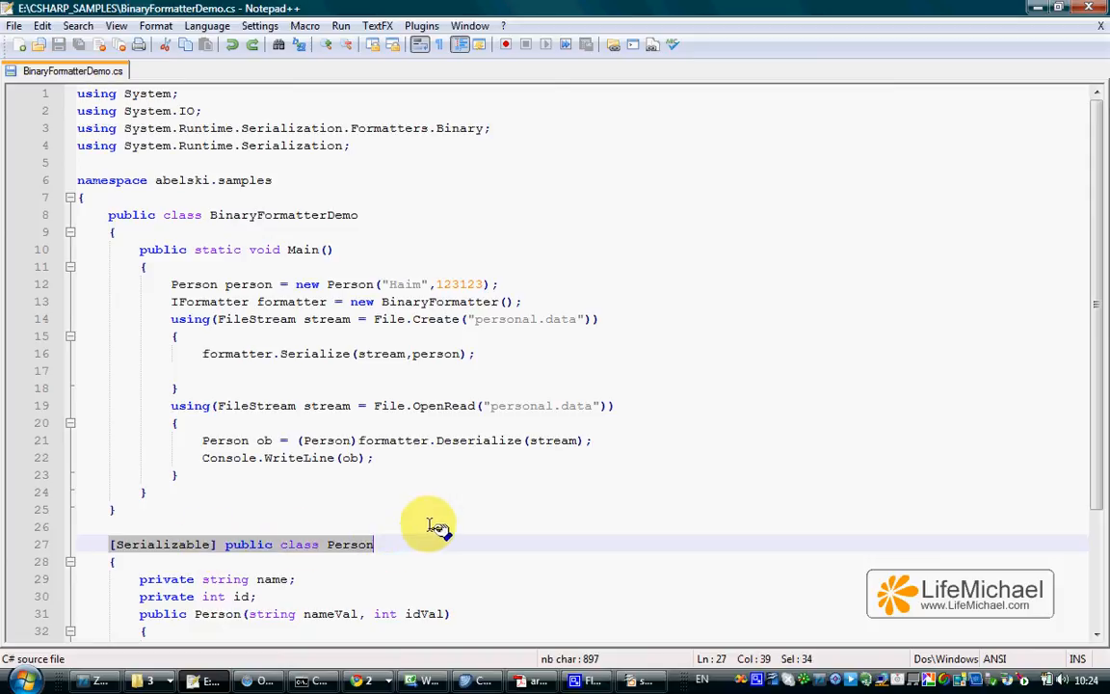
mouse_move(442, 527)
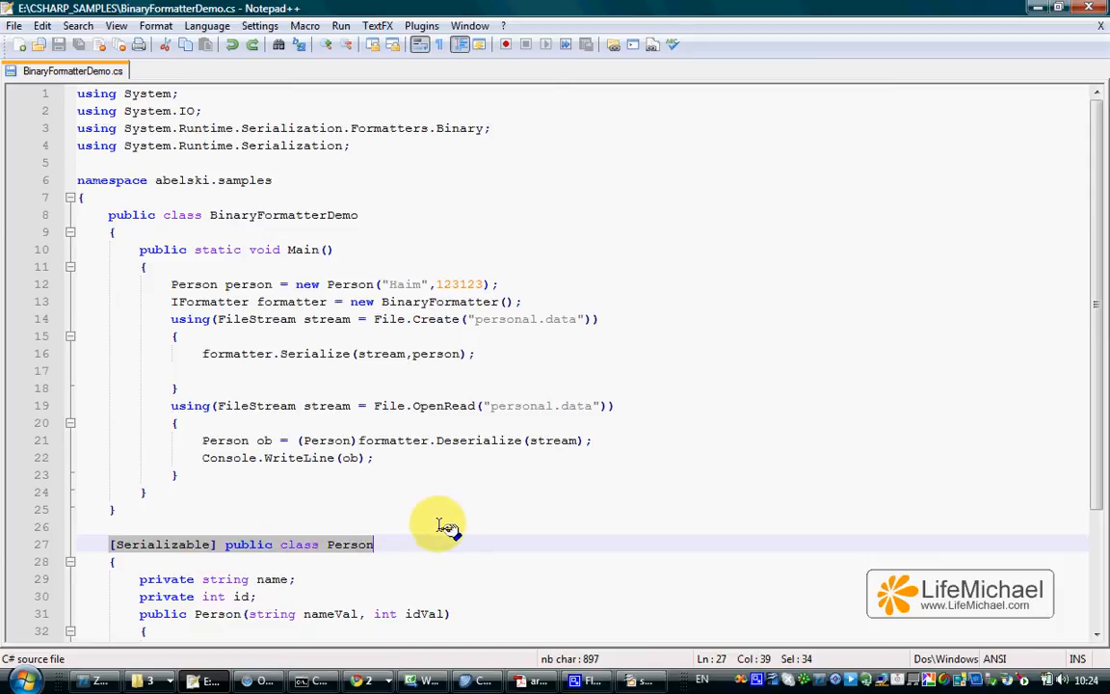
mouse_move(409, 548)
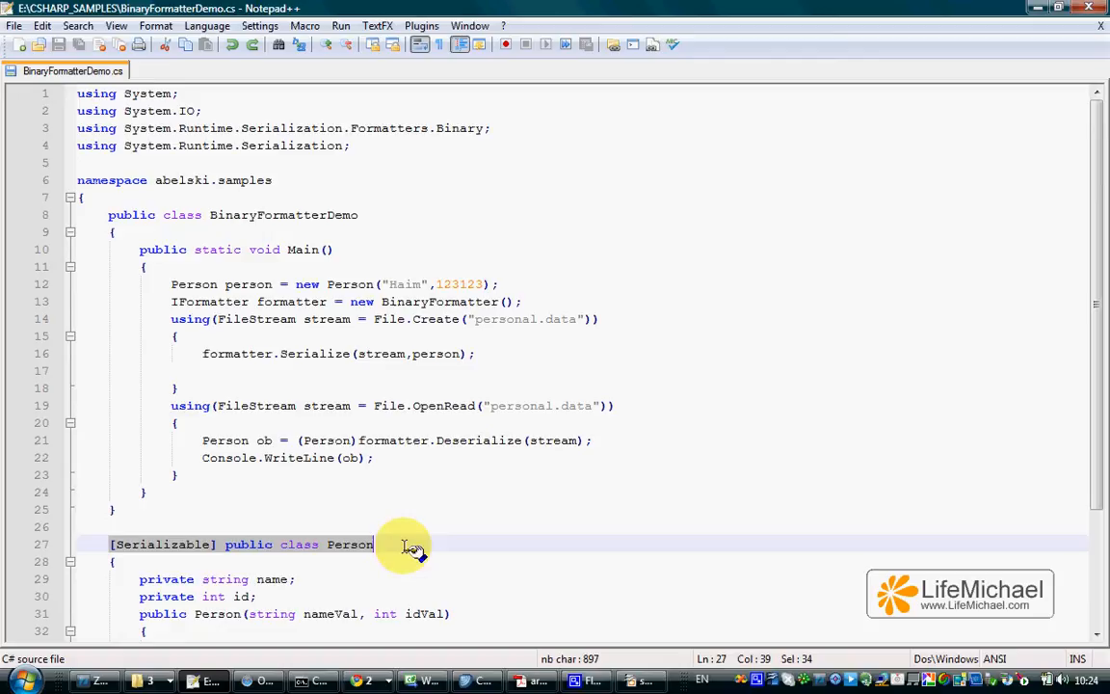
Step: Highlight the Serializable attribute, the Person class declaration and every use of Person
left_click(219, 545)
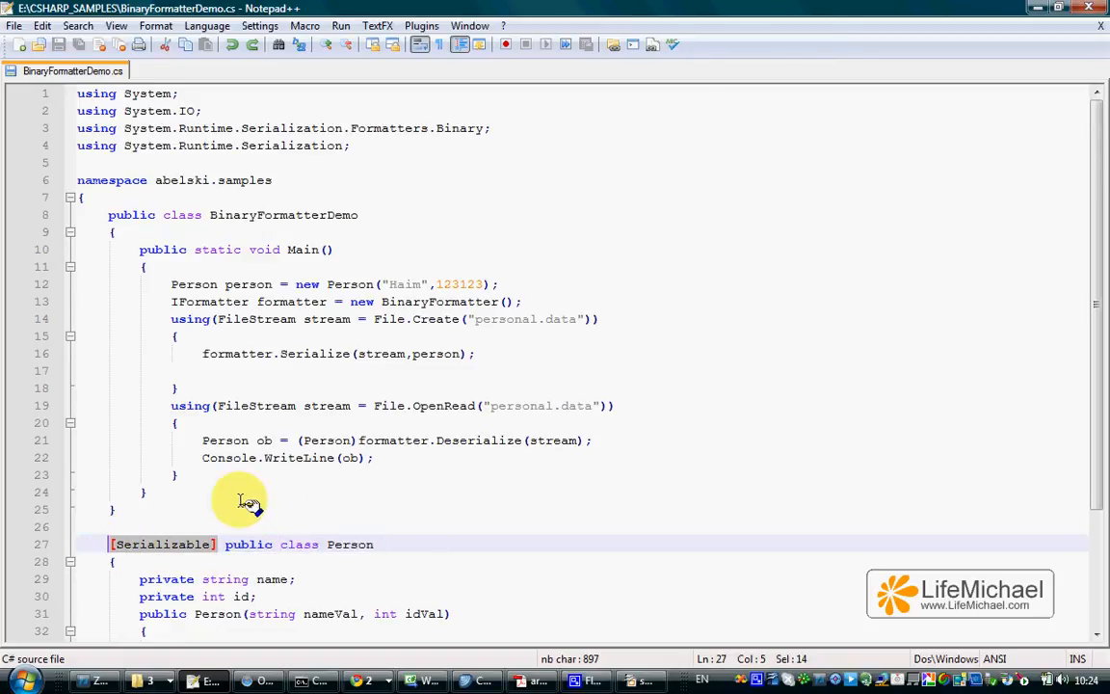
scroll("down", 3)
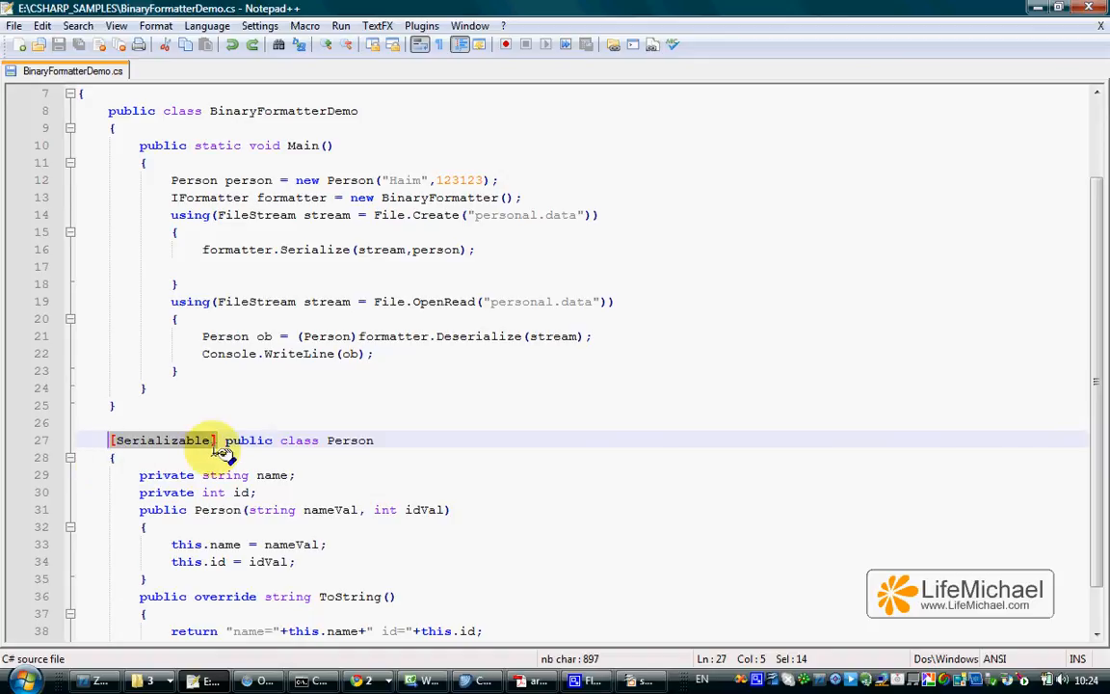
left_click(379, 440)
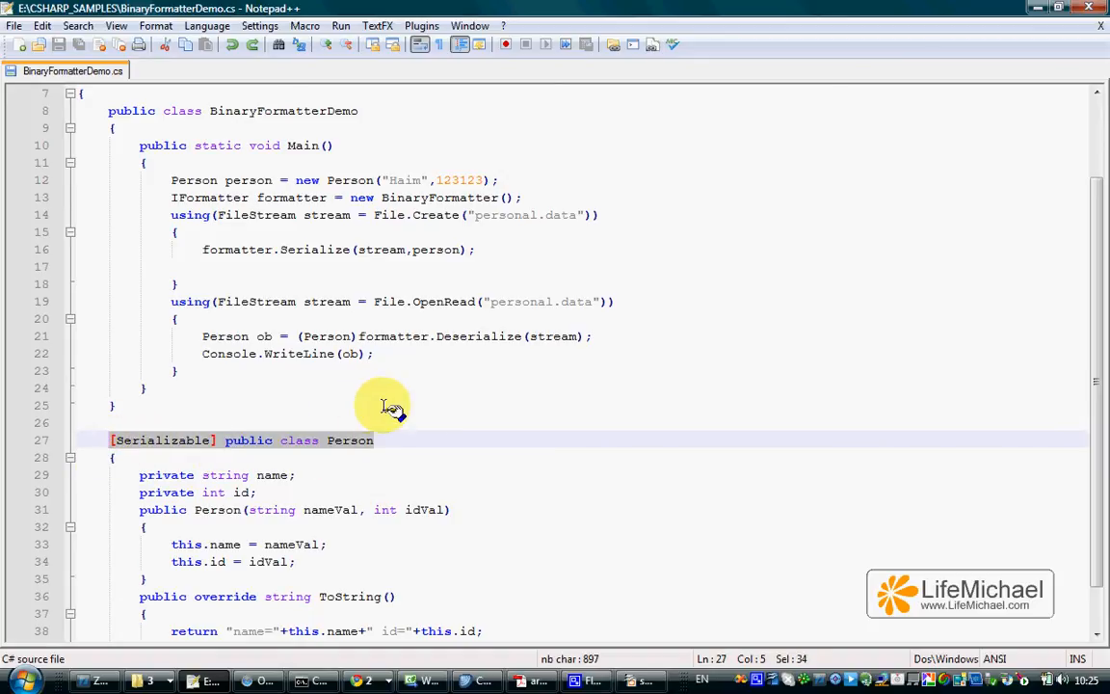
scroll("down", 3)
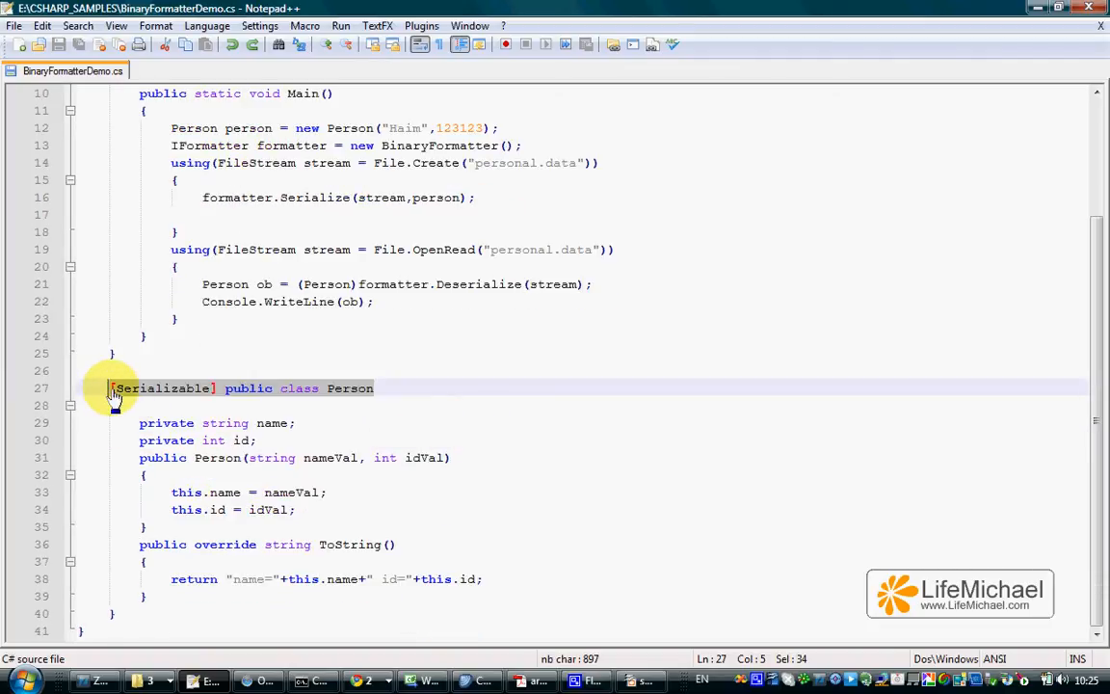
double_click(350, 388)
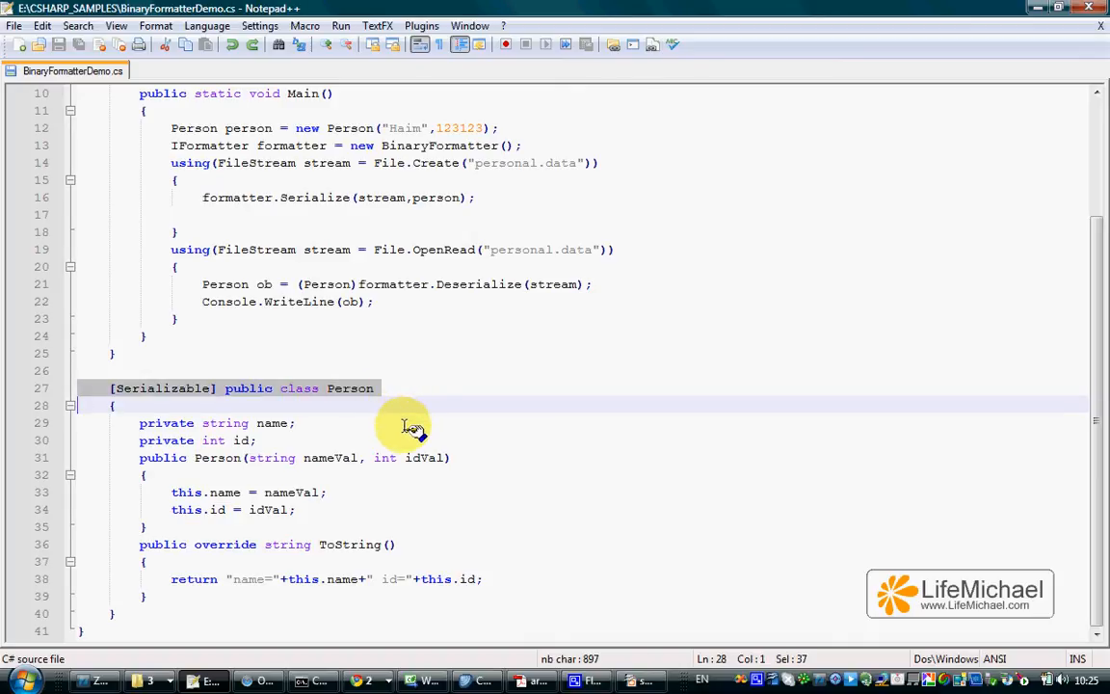
mouse_move(386, 424)
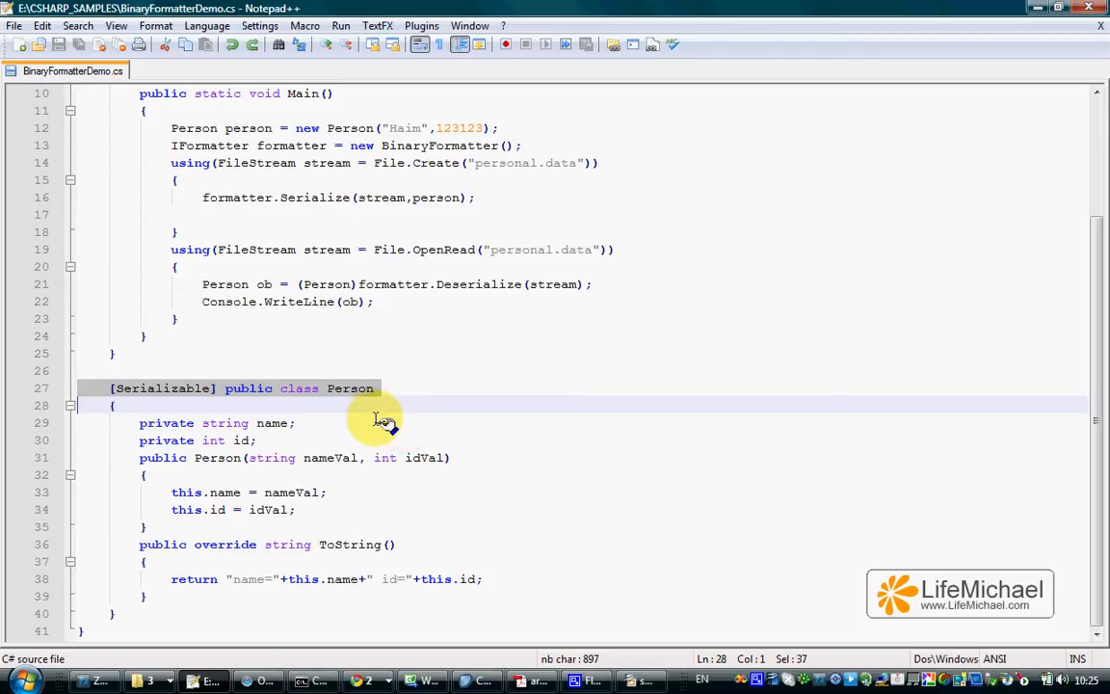
double_click(349, 388)
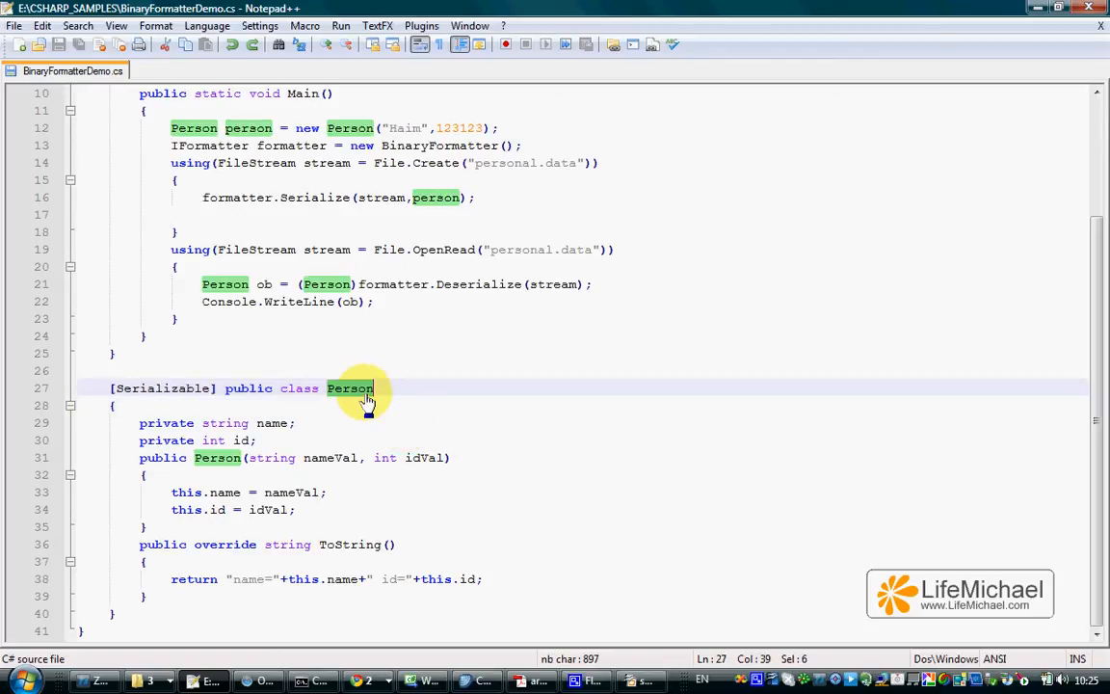
mouse_move(279, 434)
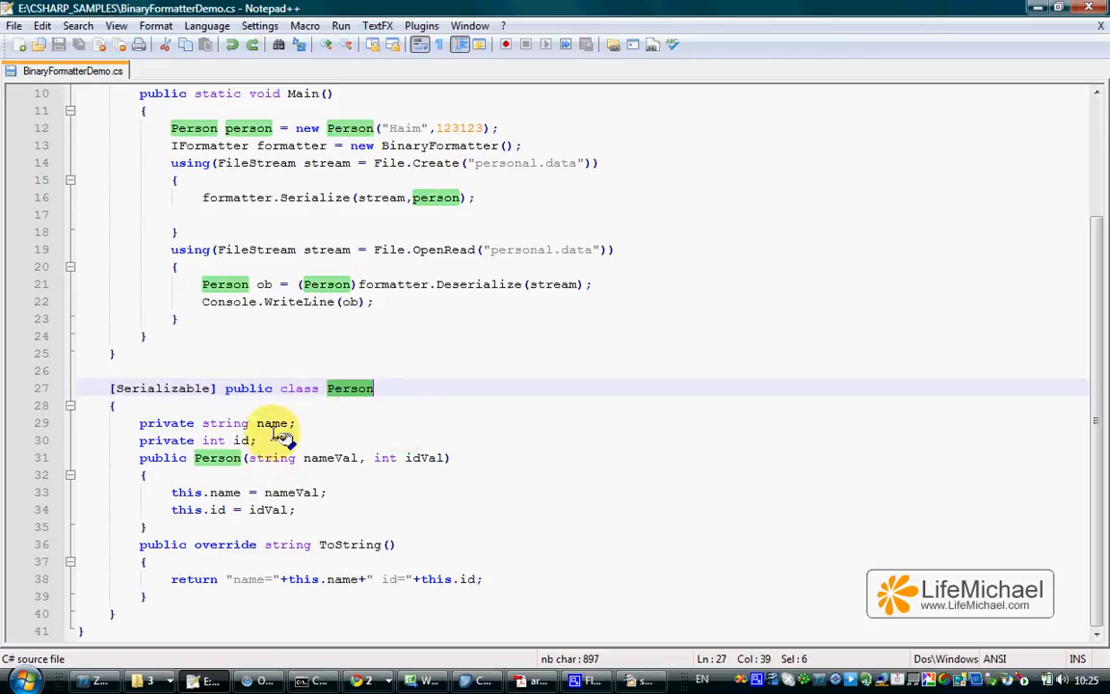
mouse_move(154, 446)
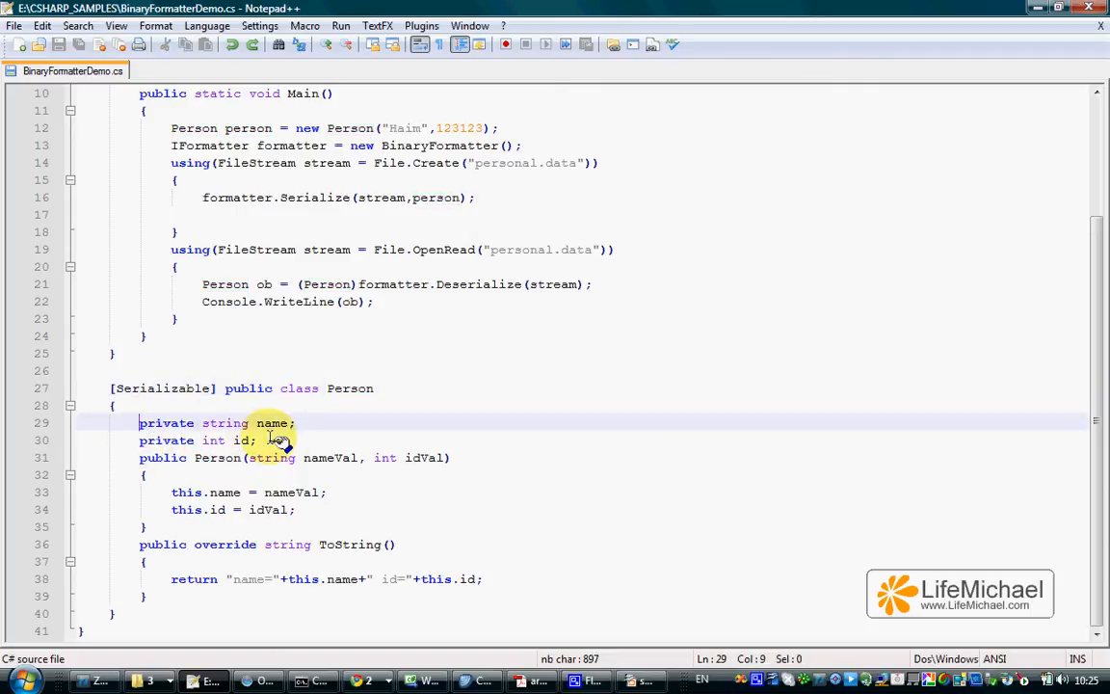
mouse_move(222, 446)
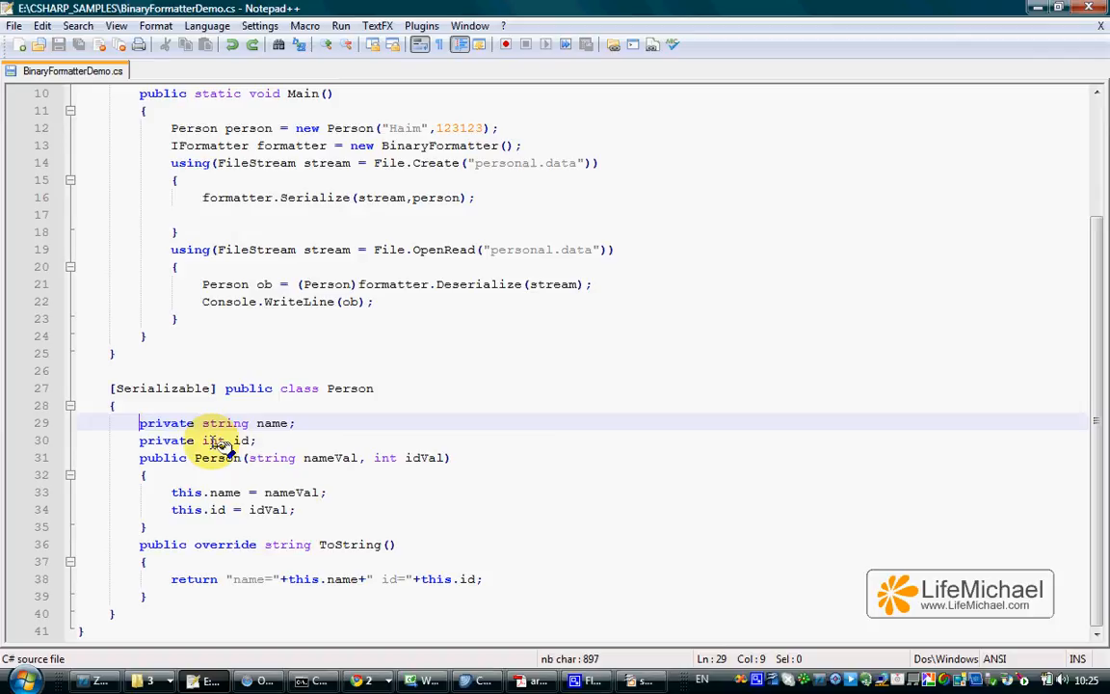
mouse_move(337, 453)
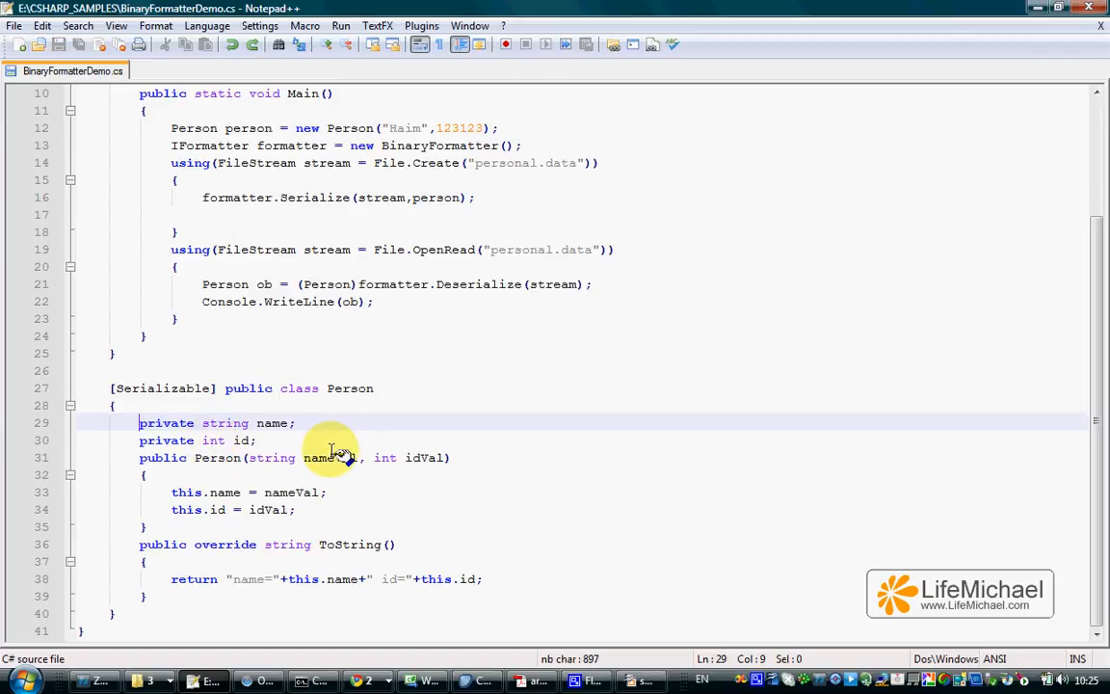
mouse_move(1101, 477)
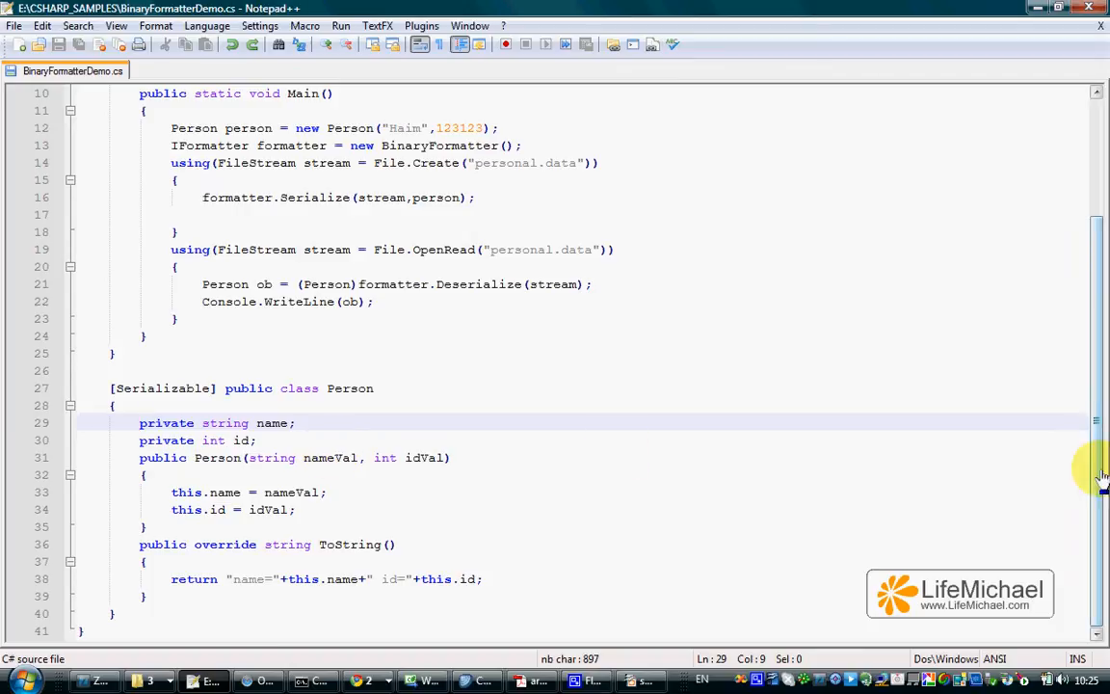
Step: Highlight the Person object creation, BinaryFormatter creation, Serialize call and personal.data file name
scroll("up", 3)
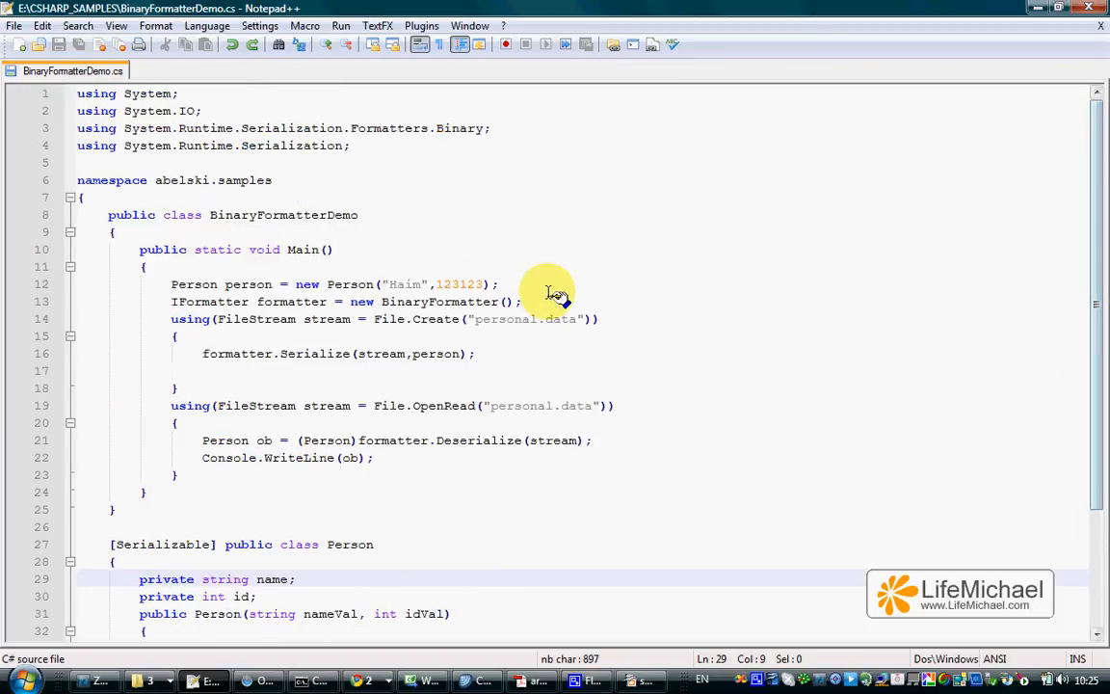
left_click(82, 283)
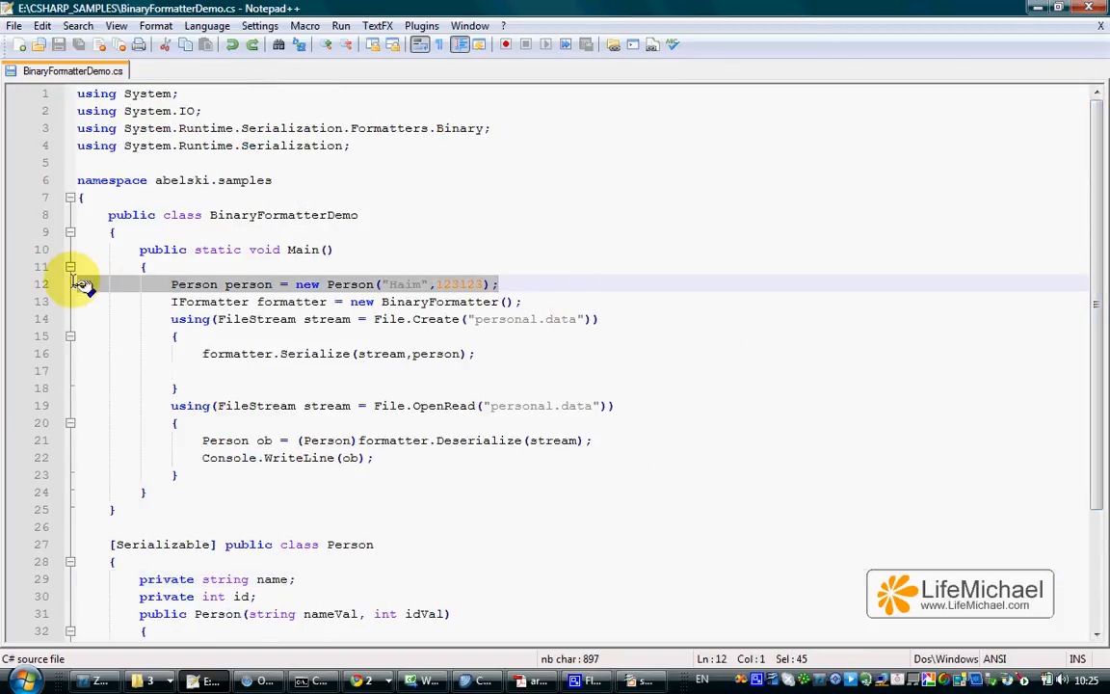
left_click(523, 302)
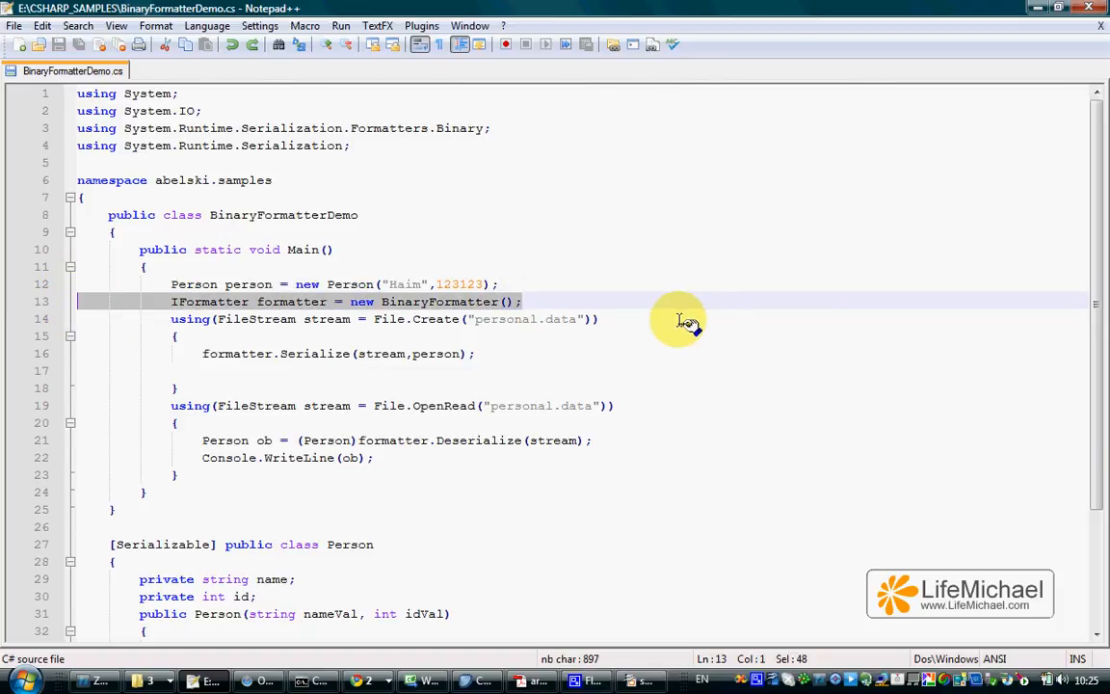
mouse_move(472, 319)
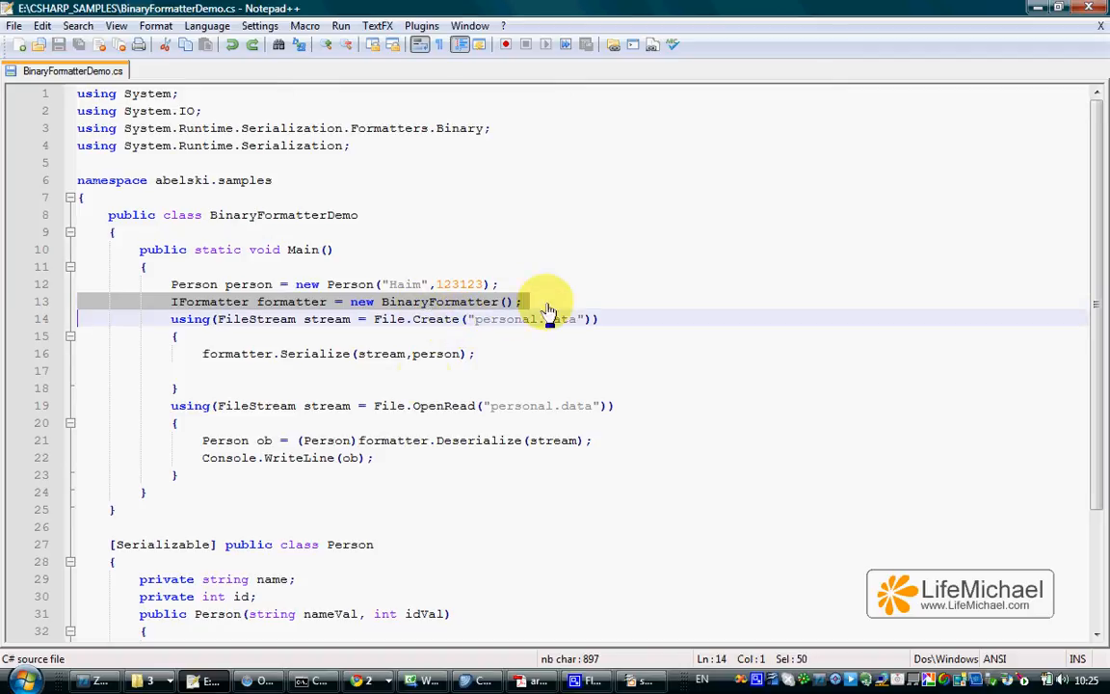
left_click(300, 354)
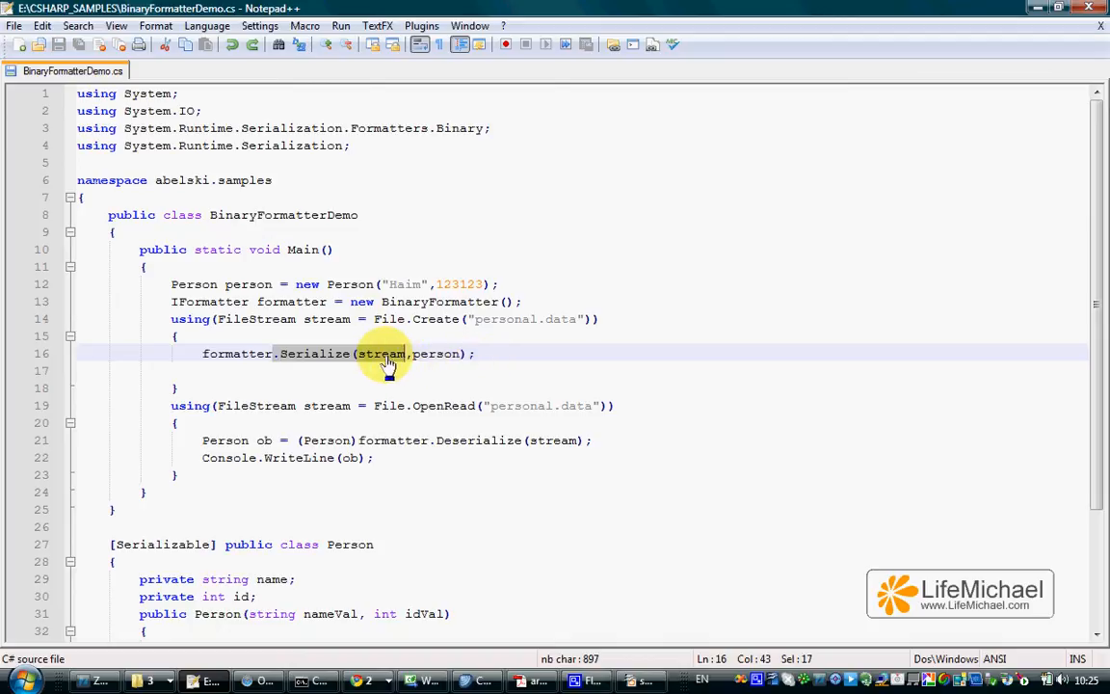
double_click(380, 354)
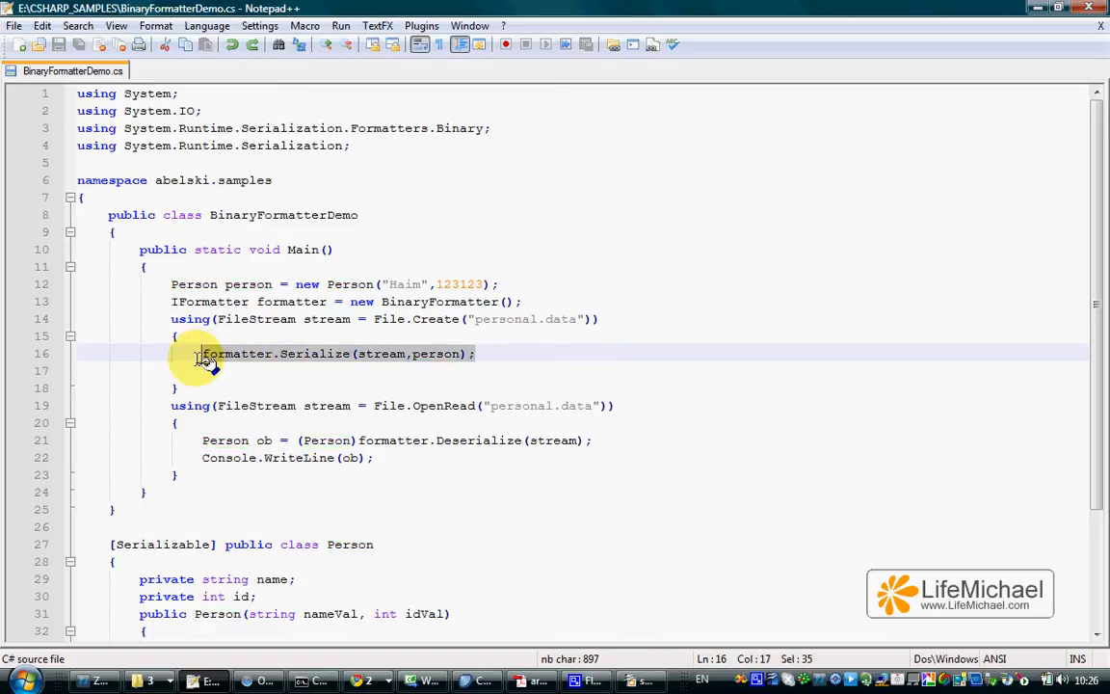
mouse_move(554, 360)
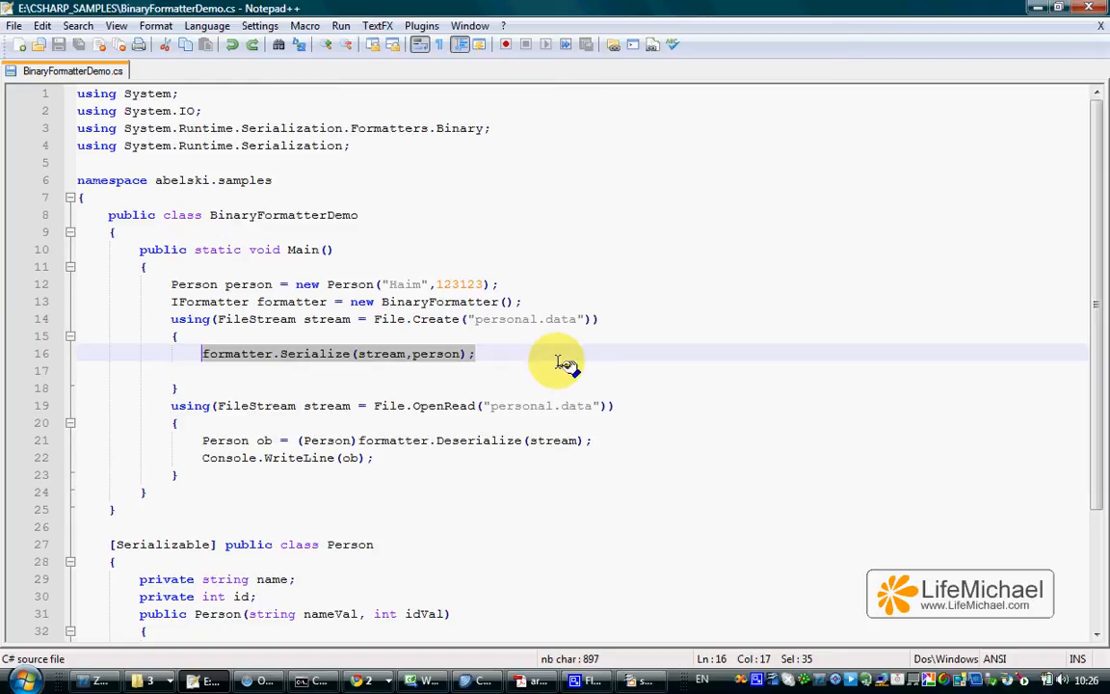
left_click(116, 284)
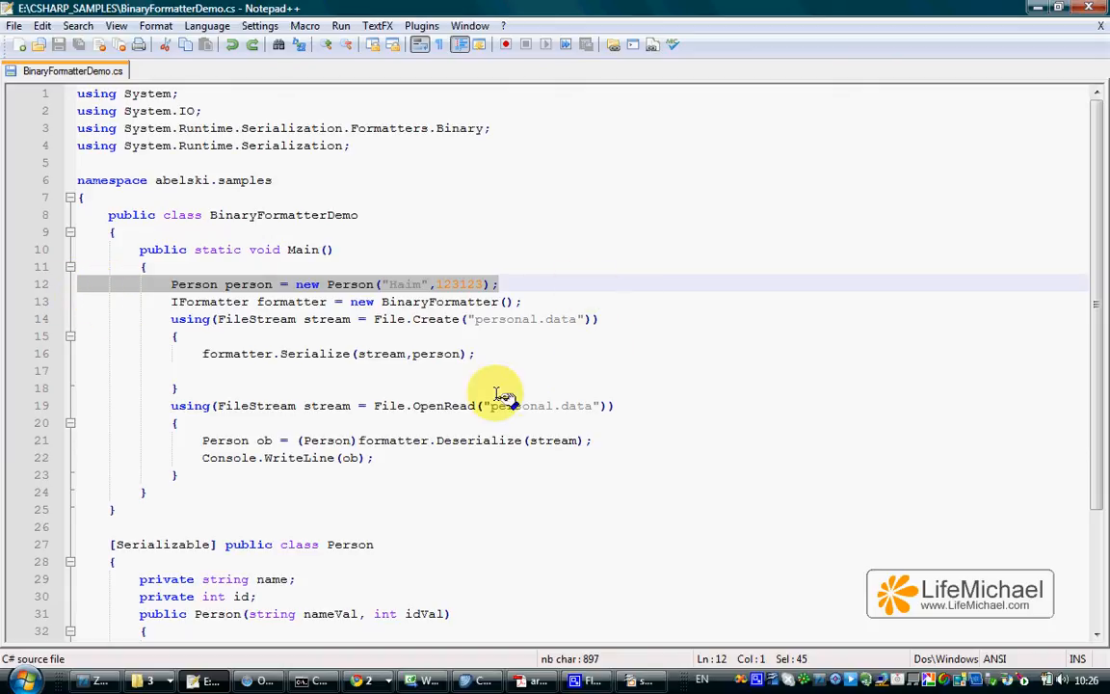
mouse_move(385, 362)
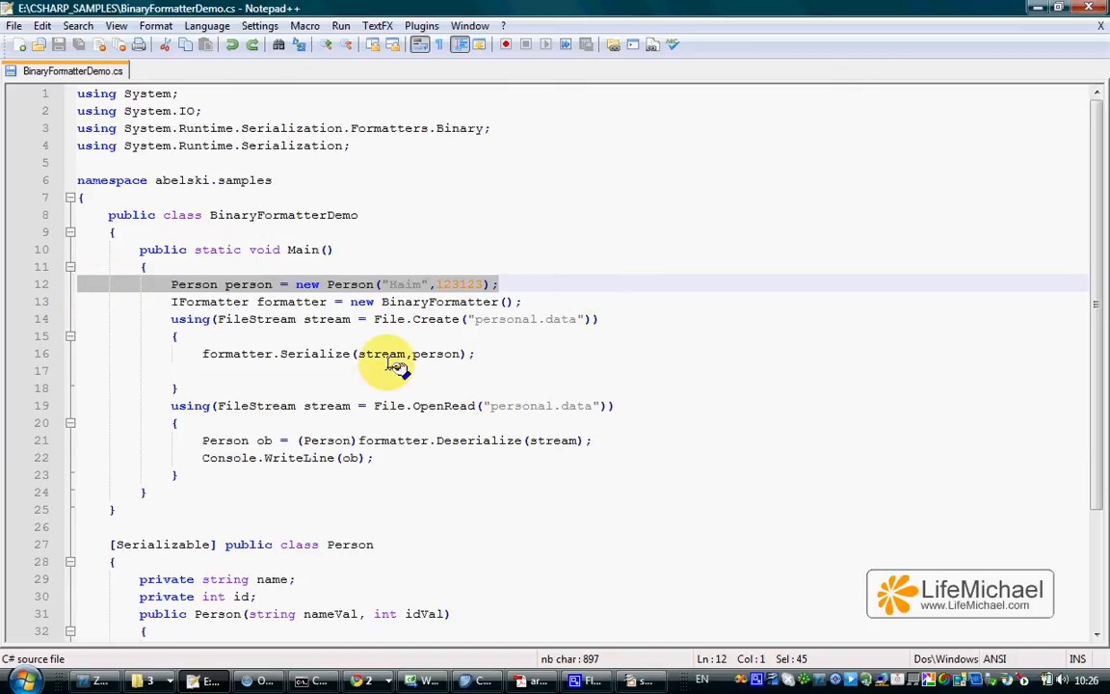
double_click(382, 354)
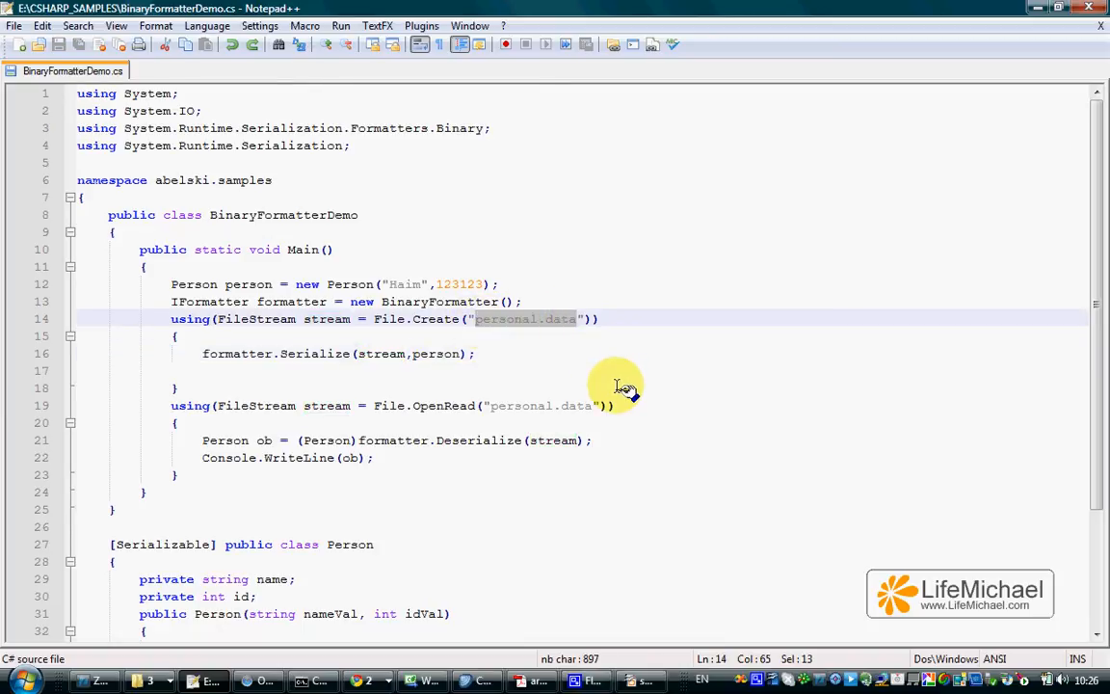
mouse_move(467, 405)
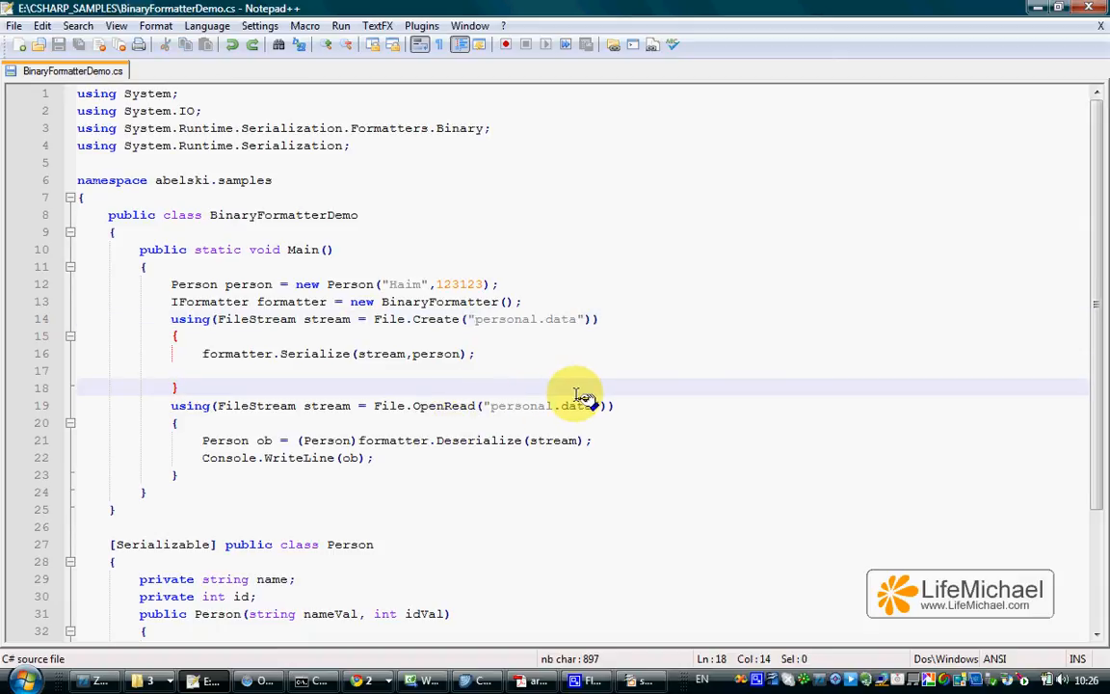
mouse_move(467, 448)
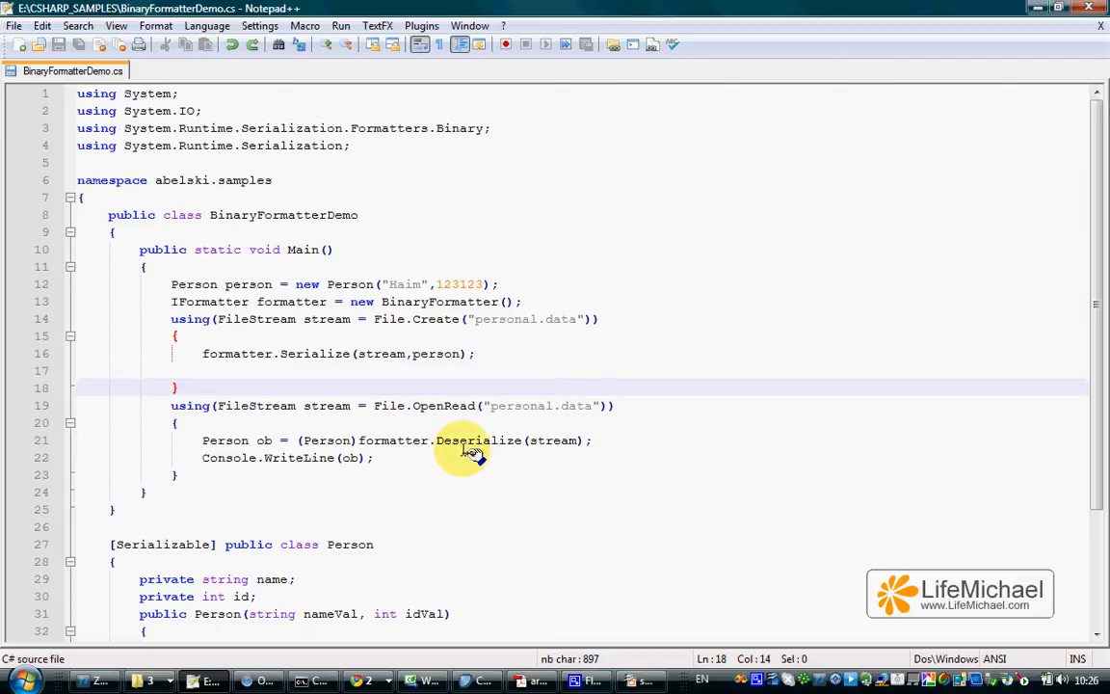
Step: Mark the Deserialize(stream) call, its formatter and stream variables, and the print line, then clear marks
double_click(479, 440)
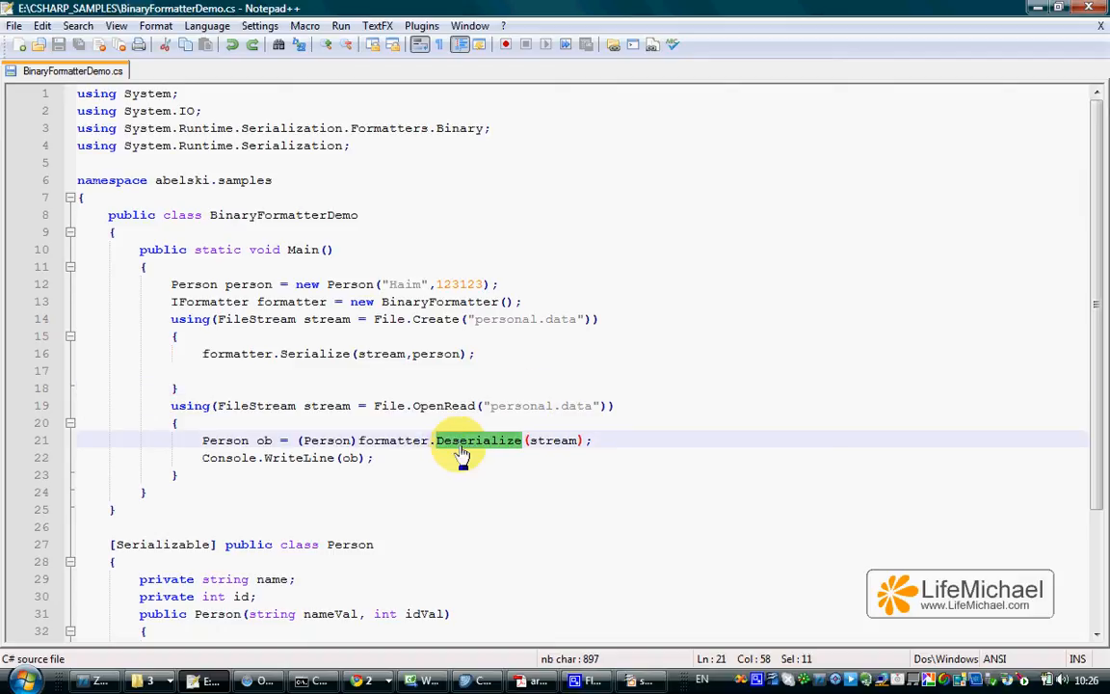
mouse_move(482, 453)
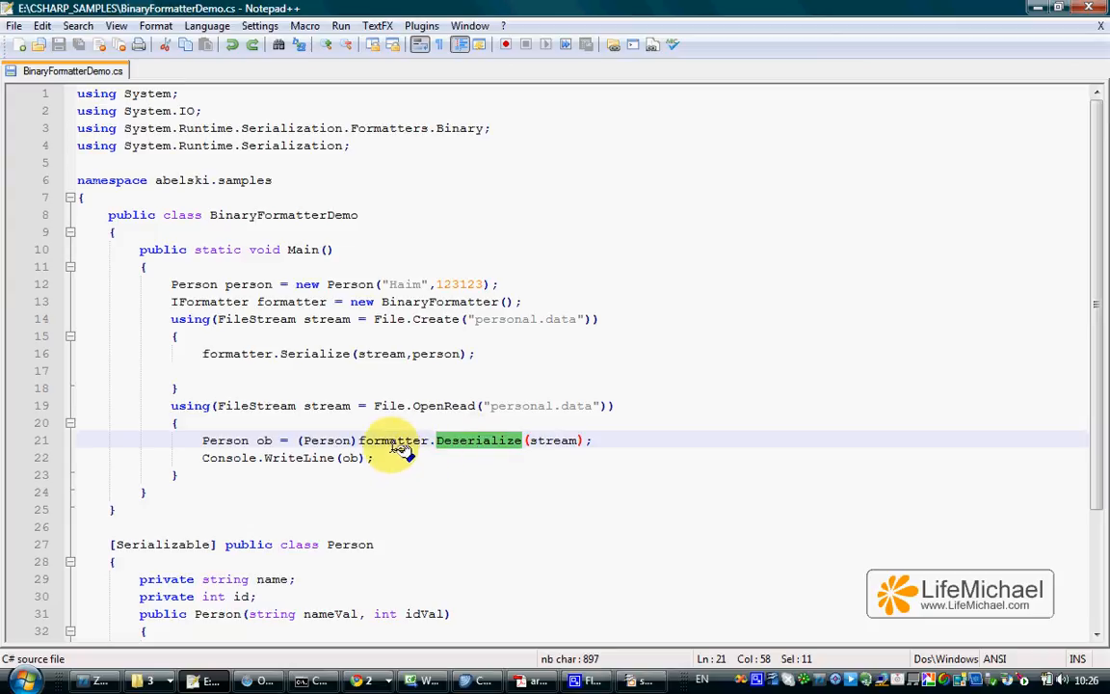
double_click(393, 440)
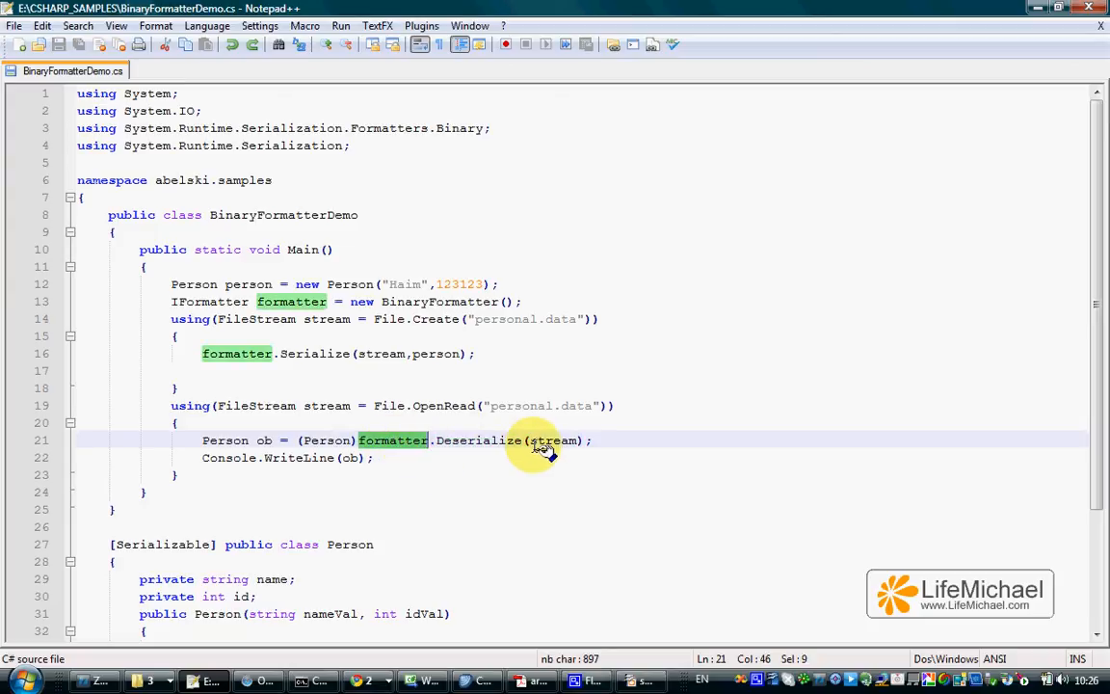
double_click(552, 440)
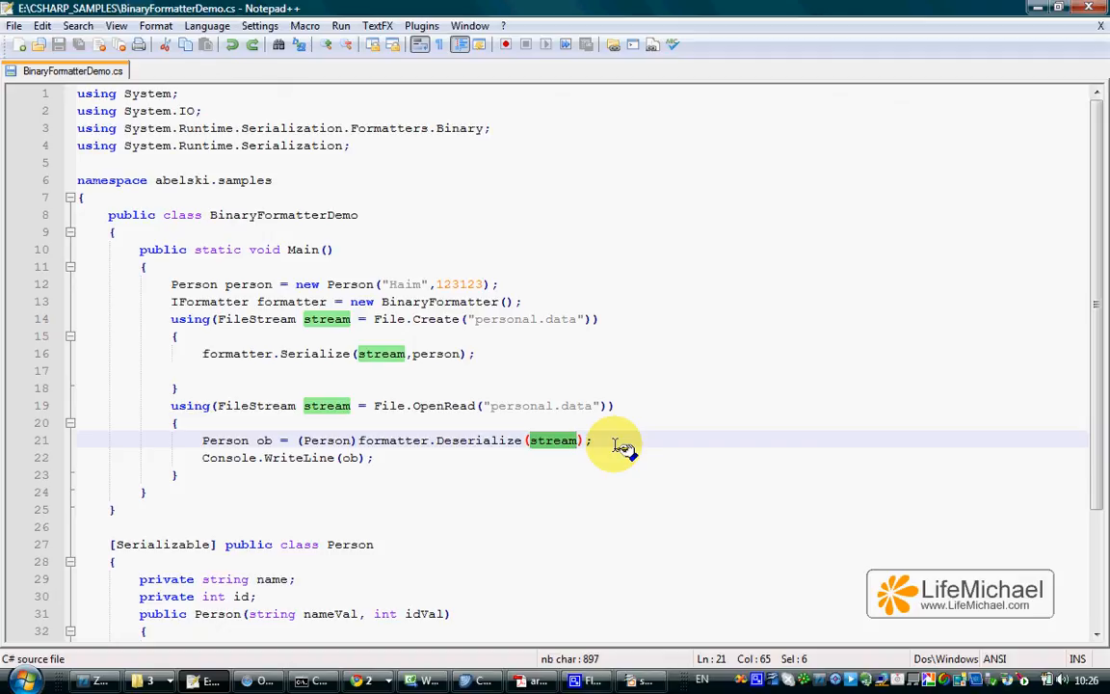
left_click(439, 440)
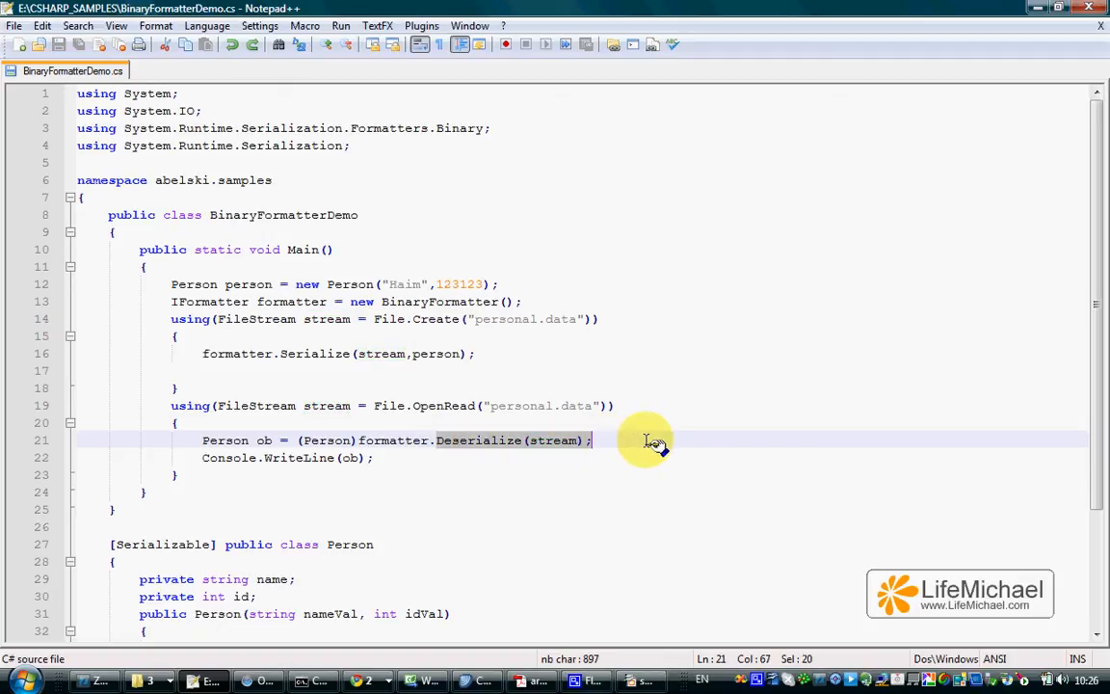
mouse_move(752, 437)
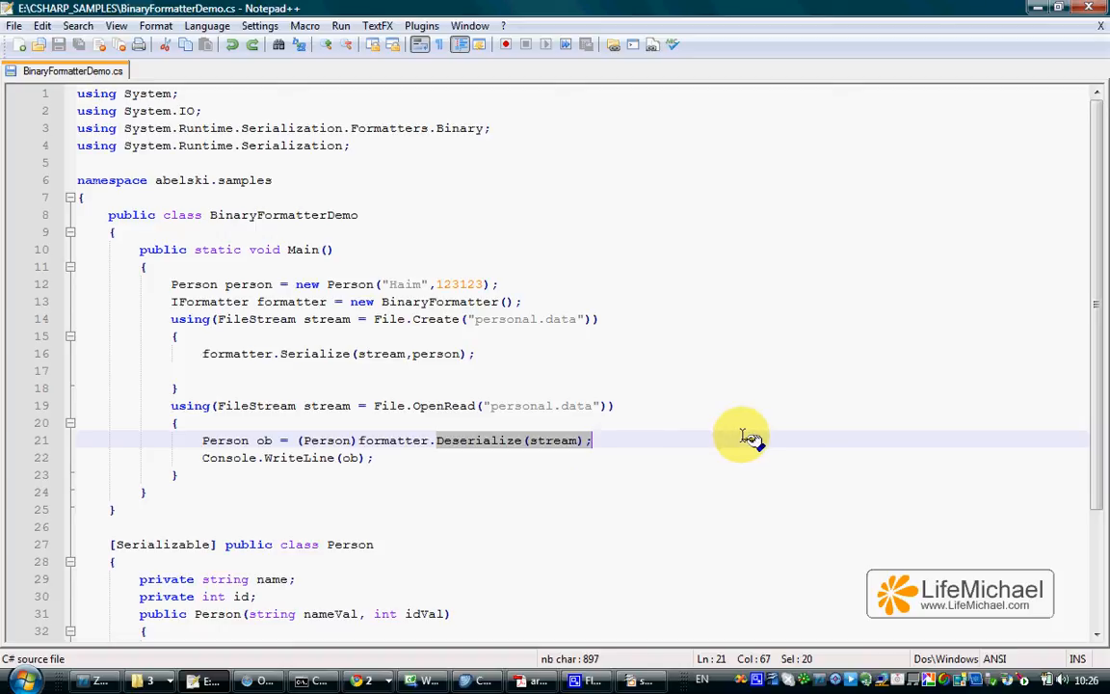
mouse_move(607, 490)
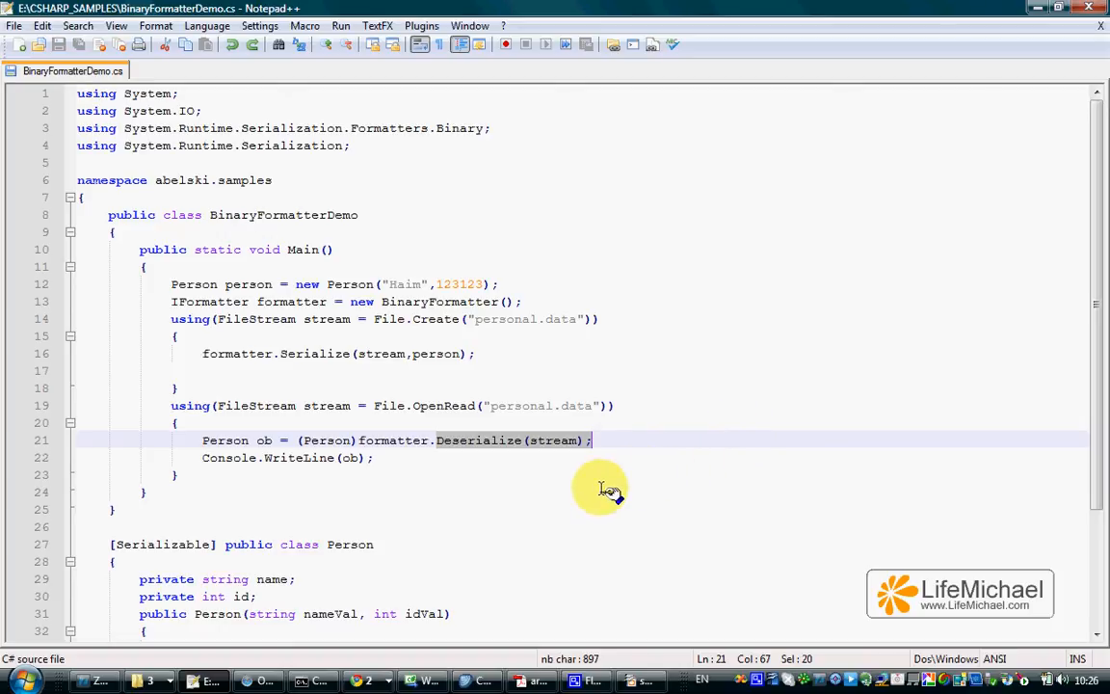
mouse_move(367, 441)
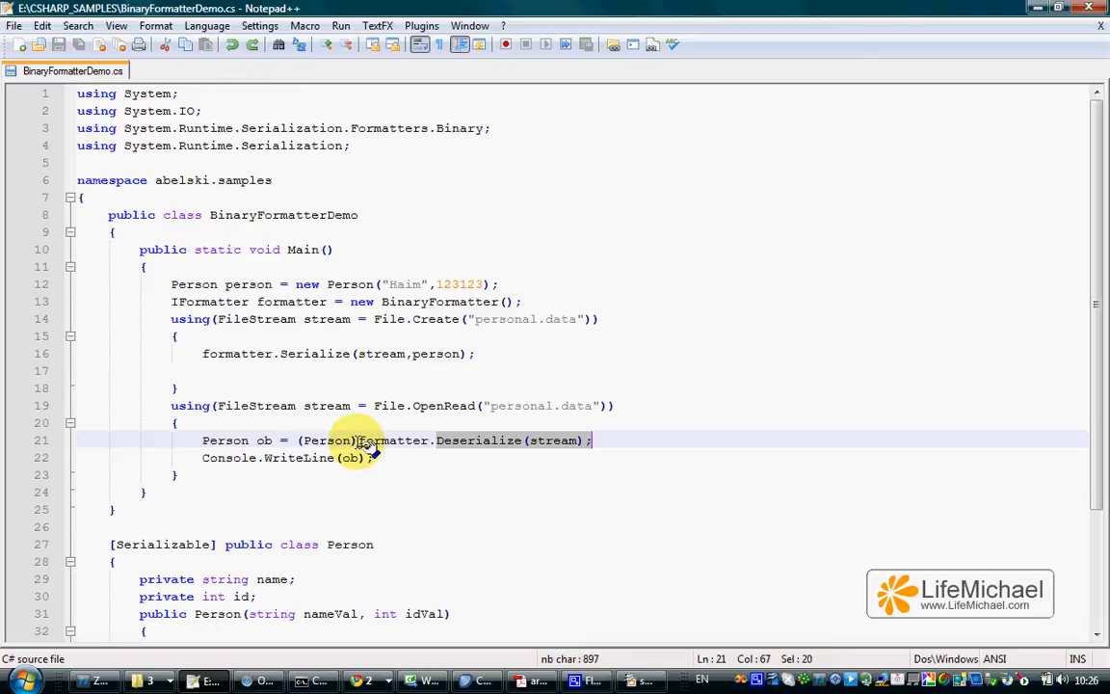
double_click(326, 441)
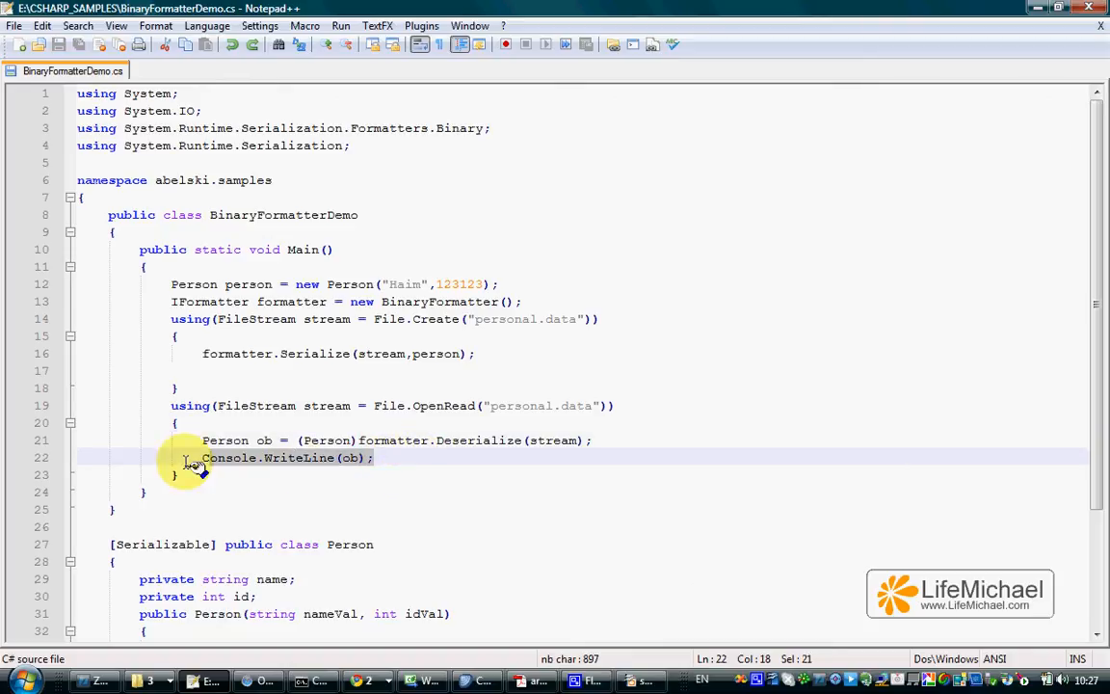
left_click(551, 475)
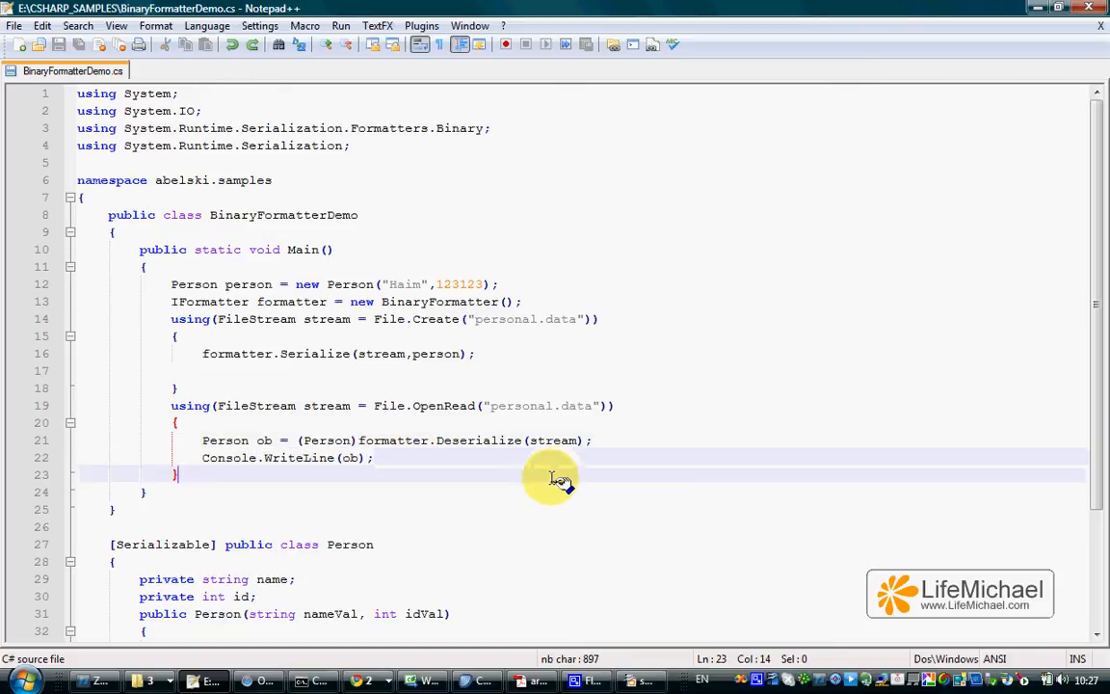
mouse_move(453, 617)
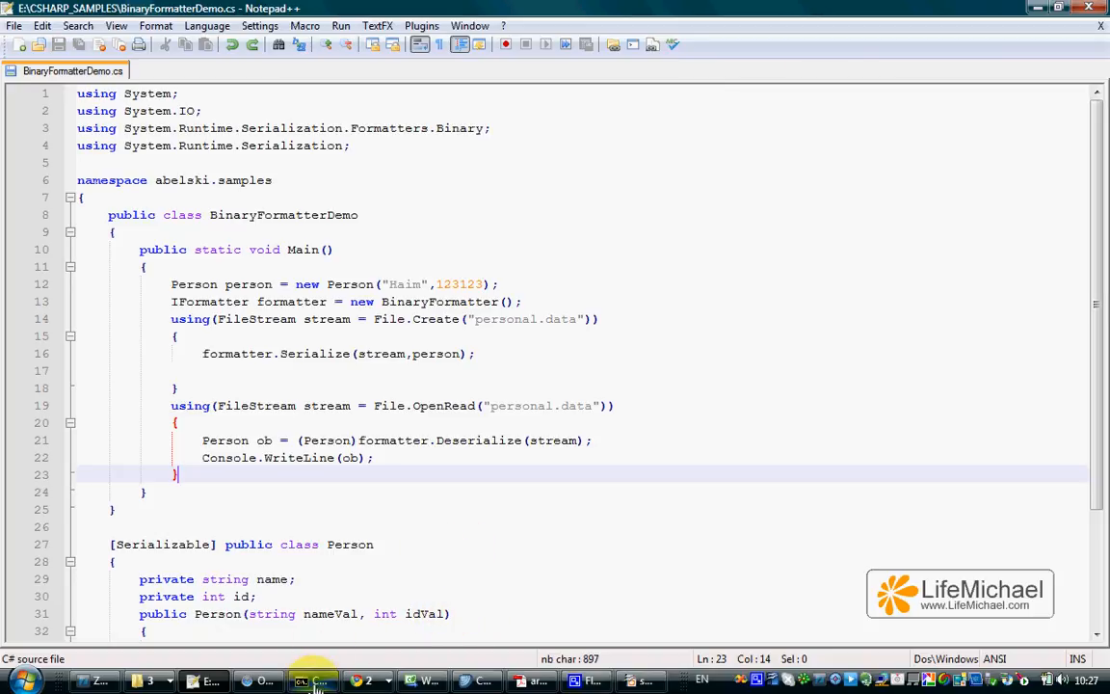
Step: Run BinaryFormatterDemo in Command Prompt, printing name=Haim id=123123, then view ToString in the editor
left_click(312, 681)
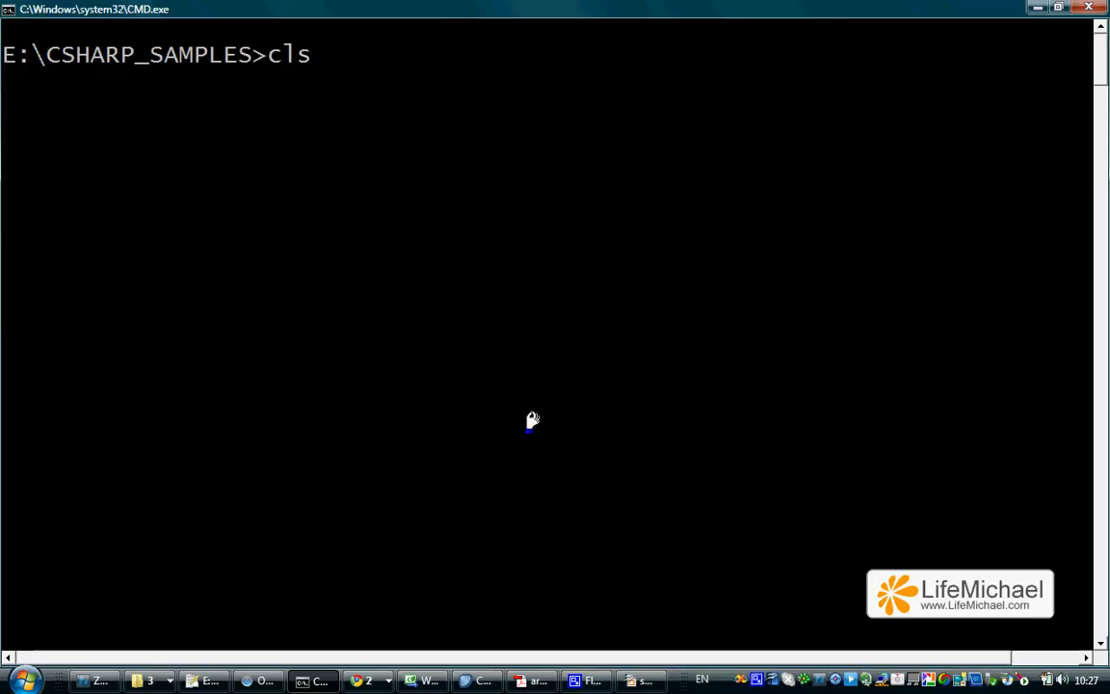
type("BinaryFormatterDemo")
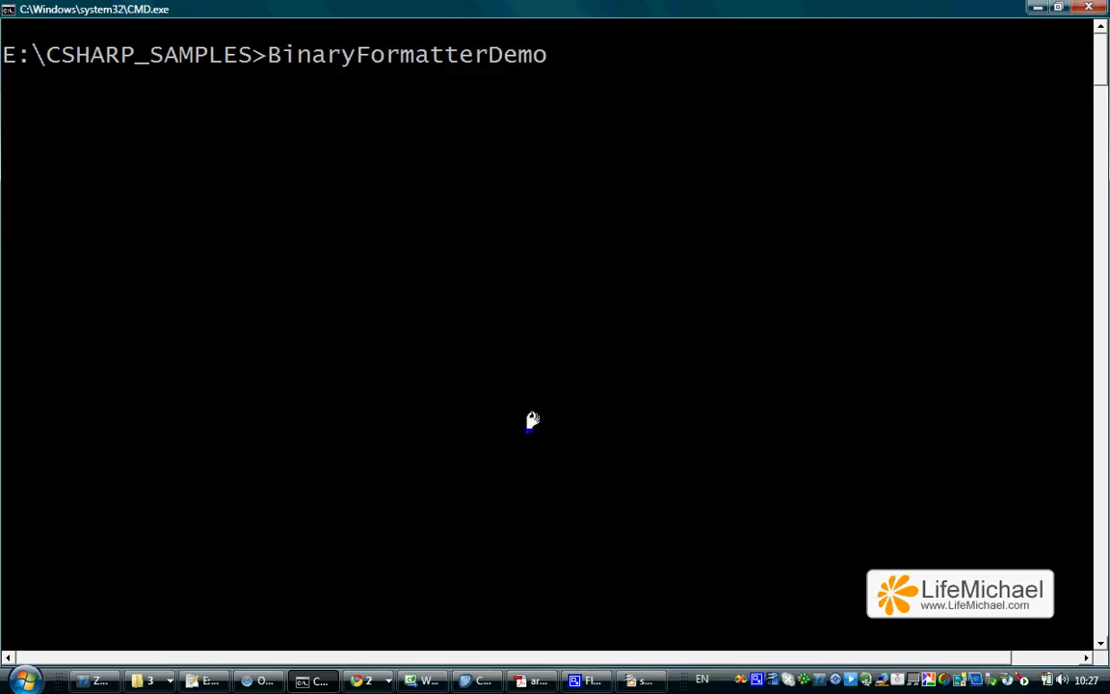
key("Return")
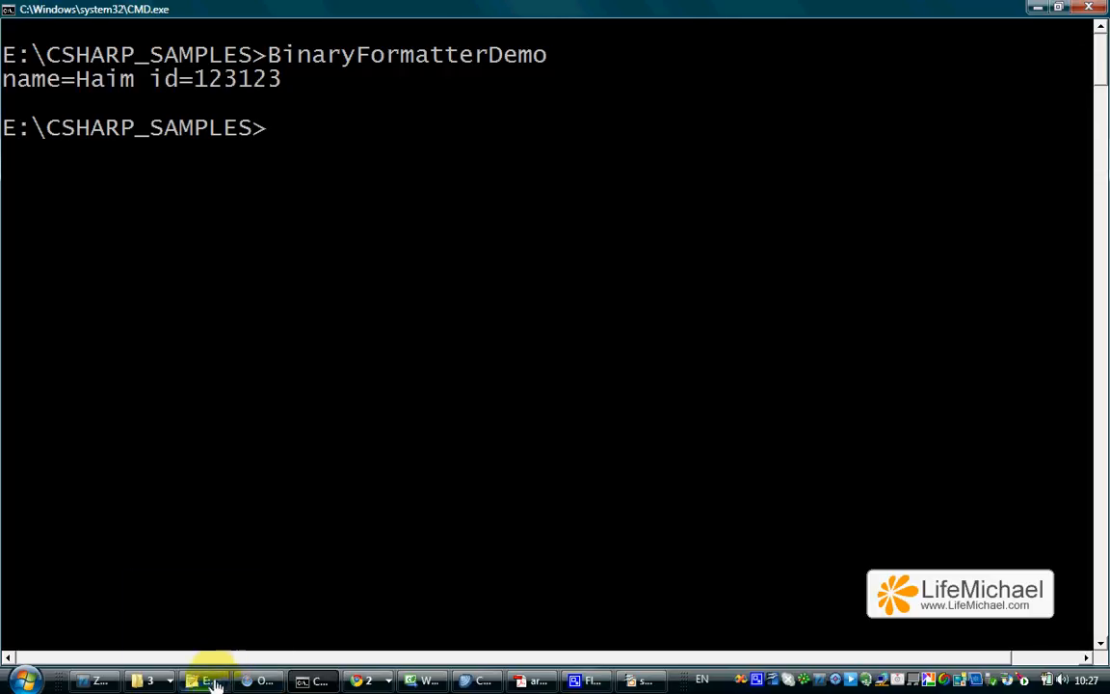
left_click(204, 681)
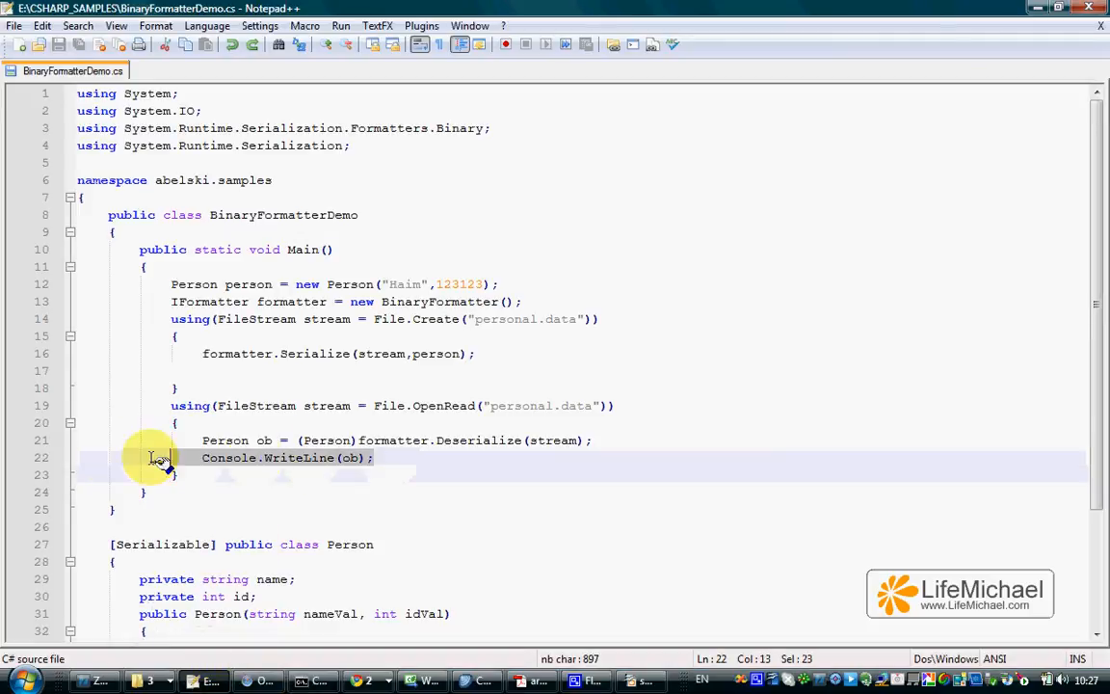
scroll("down", 3)
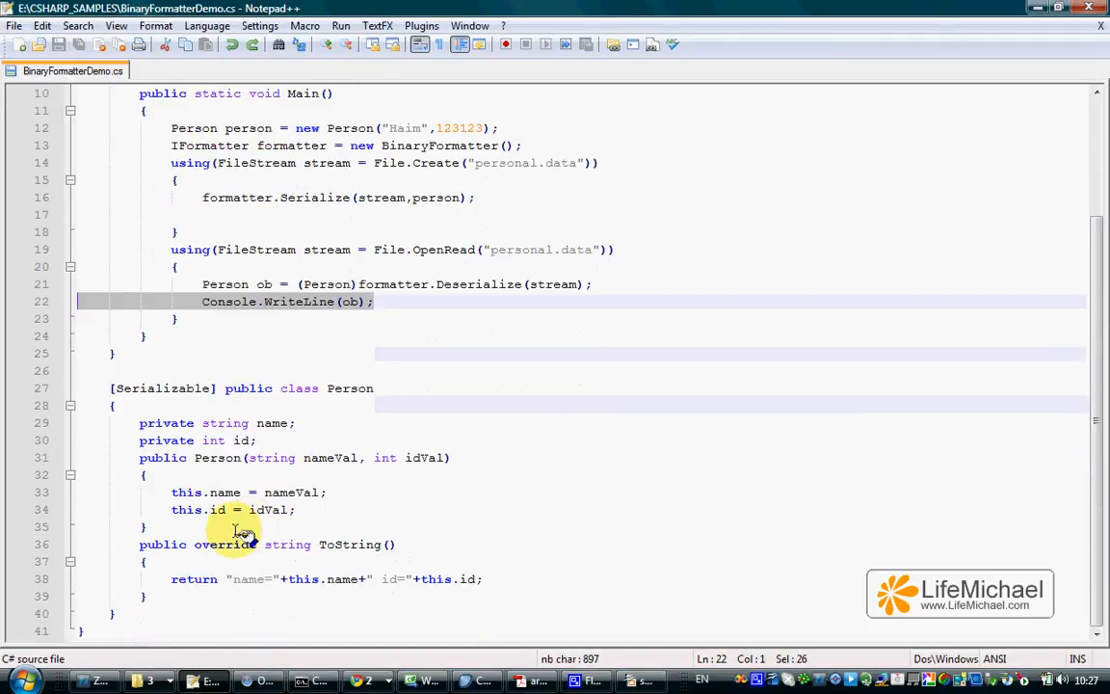
mouse_move(390, 345)
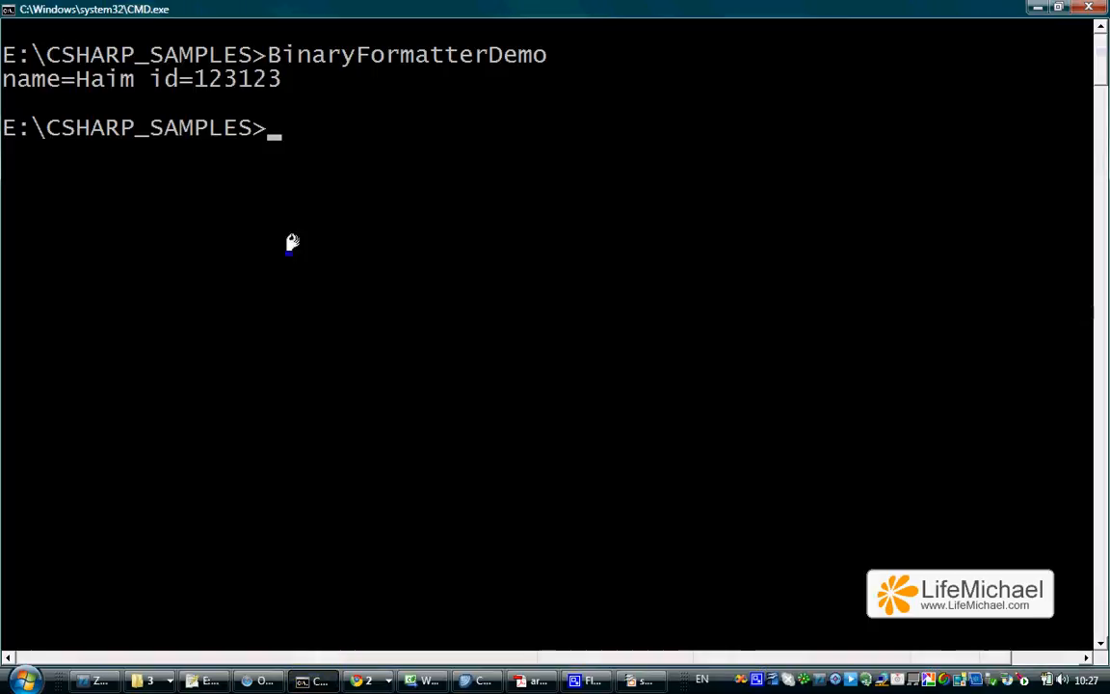
mouse_move(226, 311)
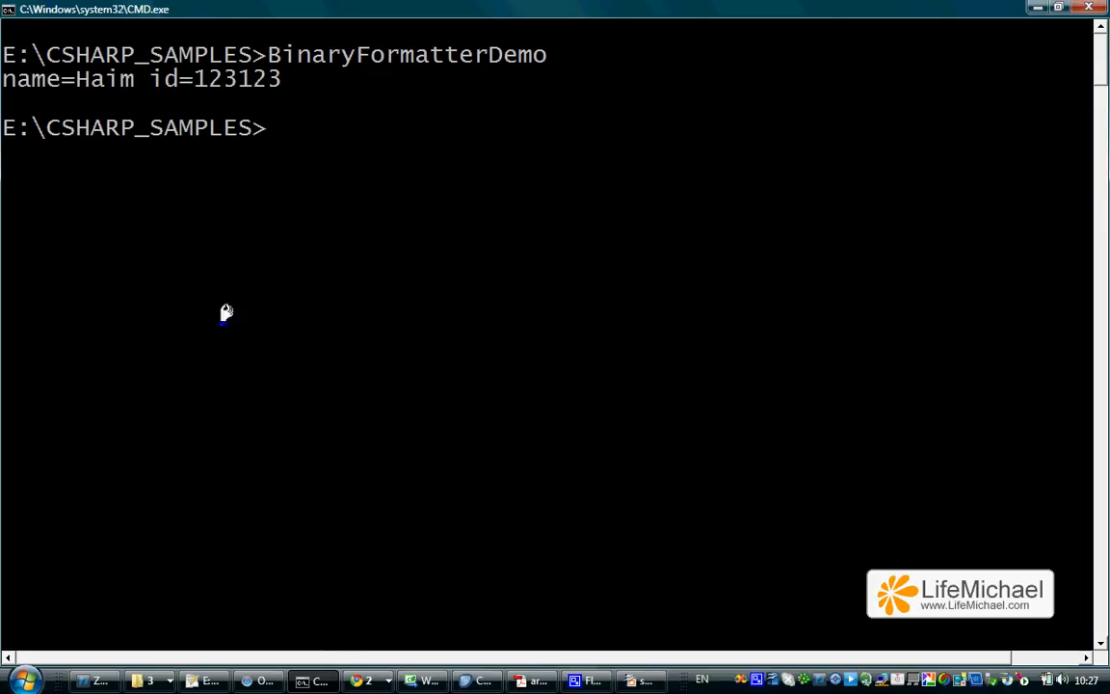